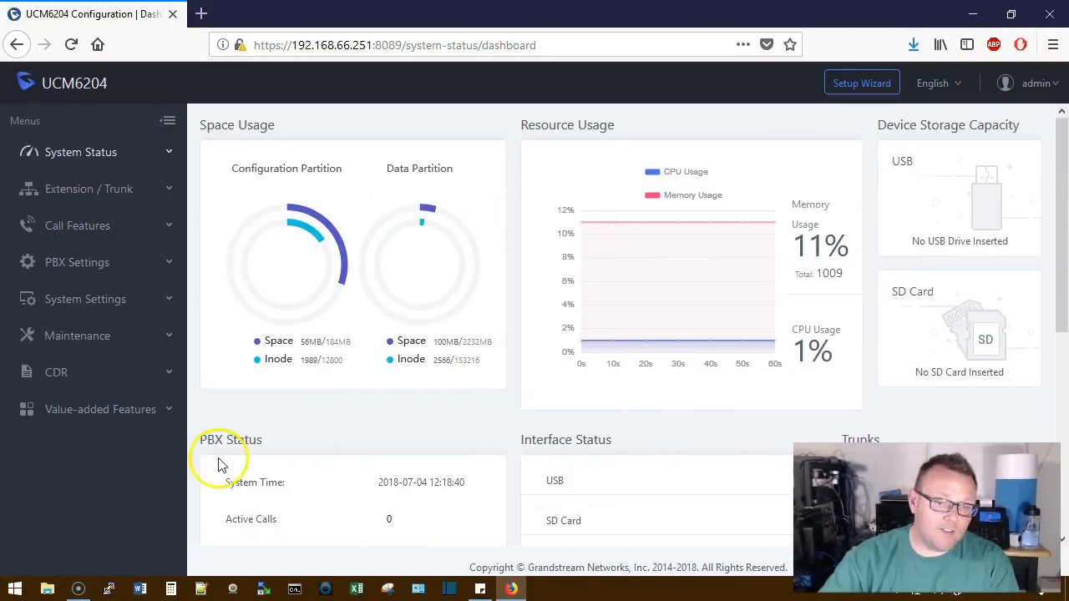
{"action": "mouse_move", "coordinate": [370, 347]}
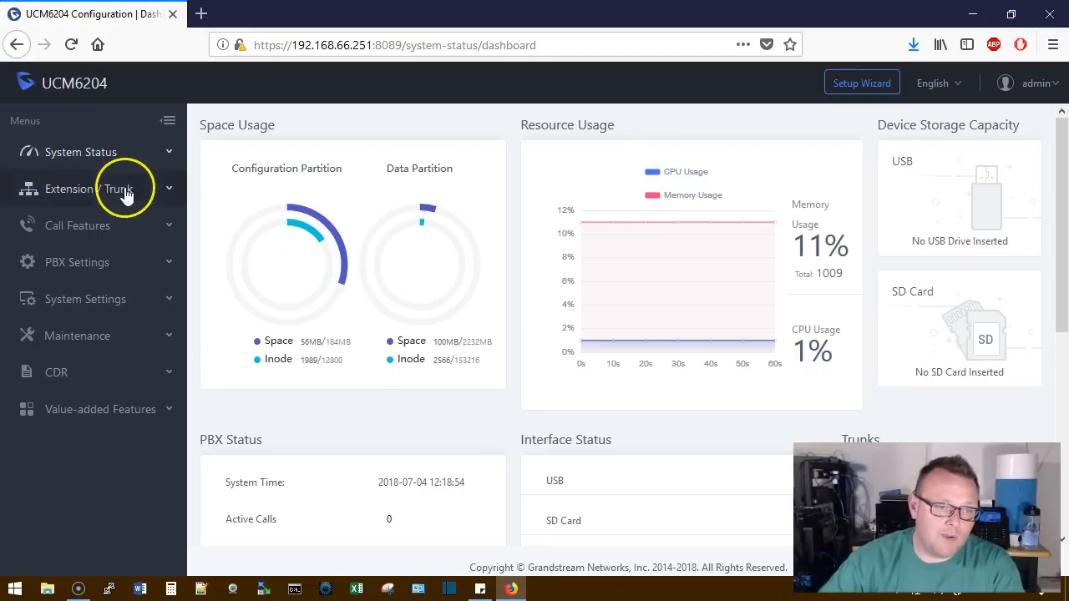
{"action": "mouse_move", "coordinate": [113, 159]}
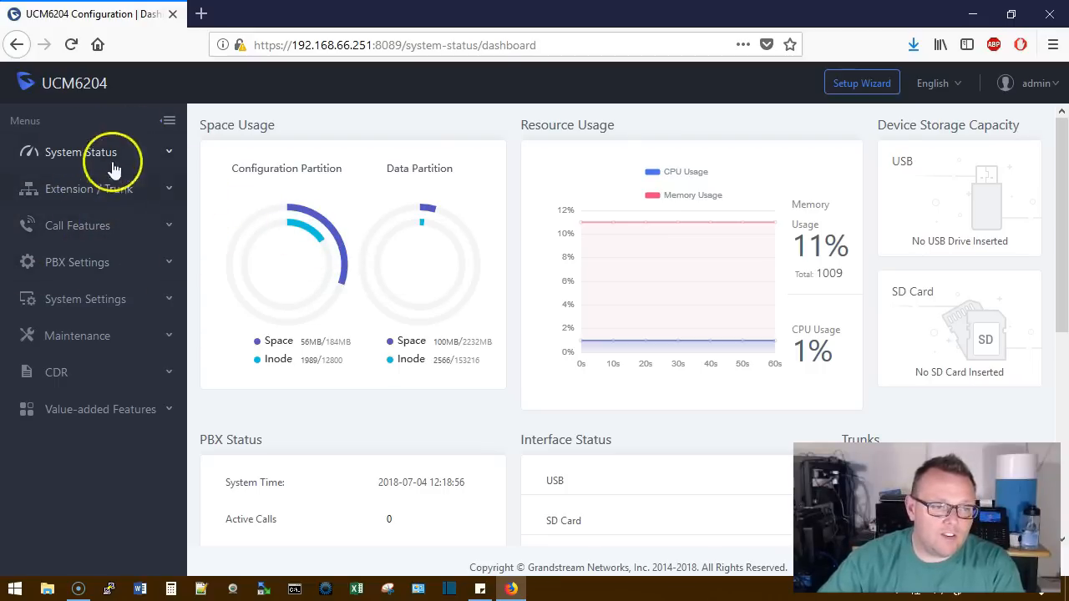
- Expand the Call Features menu to reveal Conference, IVR, Voicemail and more
{"action": "left_click", "coordinate": [77, 225]}
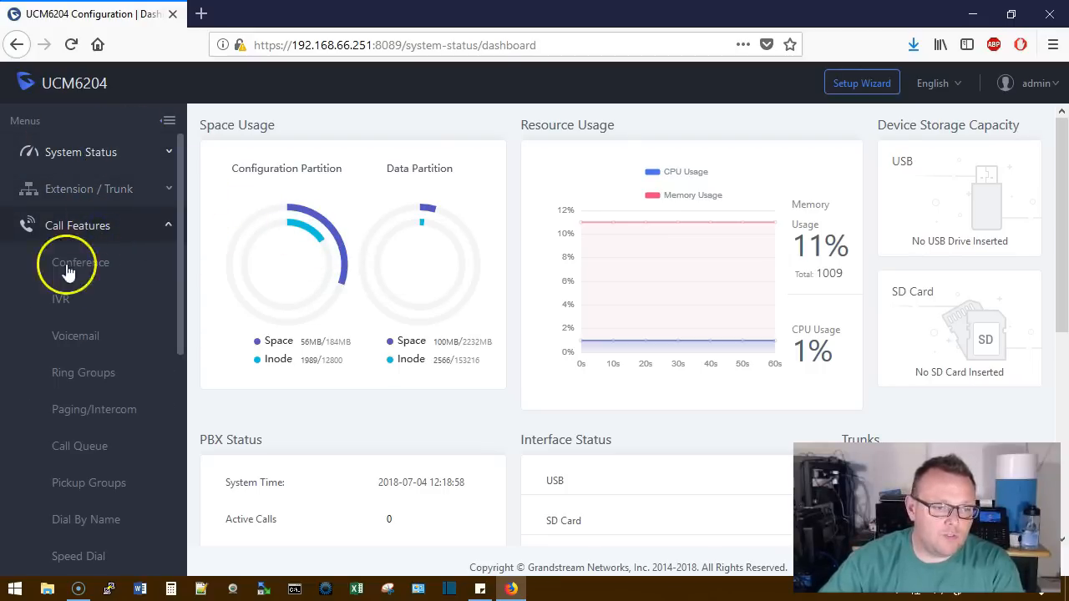
- Create a new IVR named H5 on extension 7000 and review its form
{"action": "left_click", "coordinate": [61, 299]}
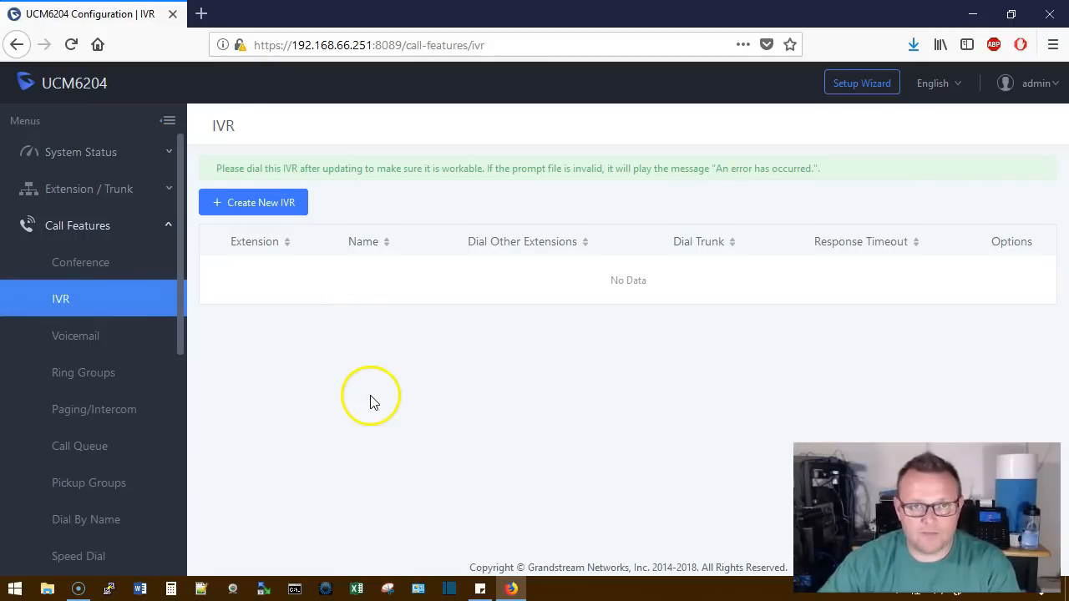
{"action": "mouse_move", "coordinate": [532, 176]}
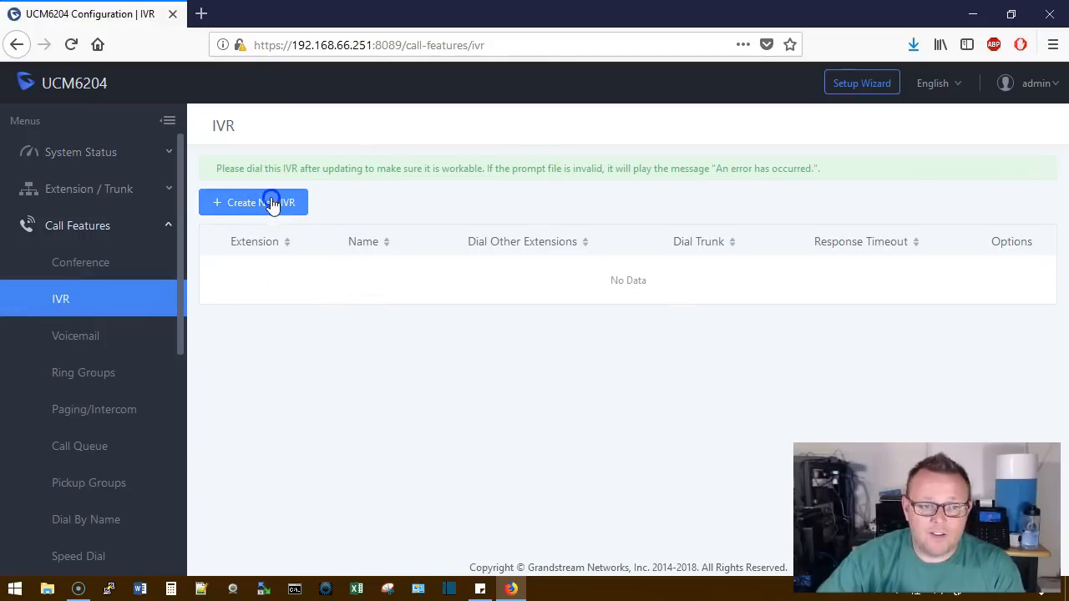
{"action": "left_click", "coordinate": [253, 202]}
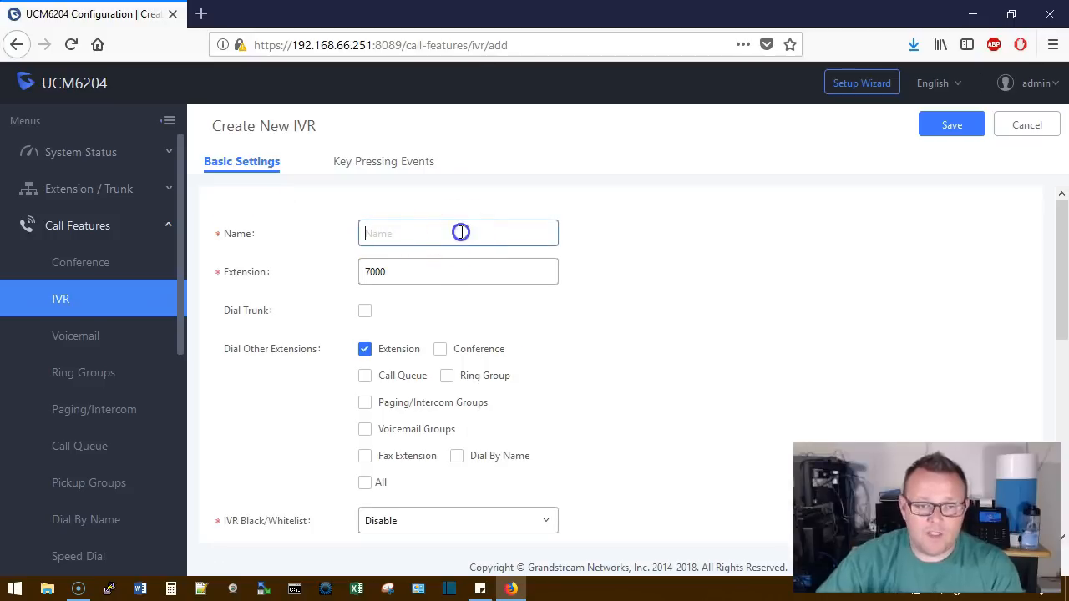
{"action": "left_click", "coordinate": [459, 232]}
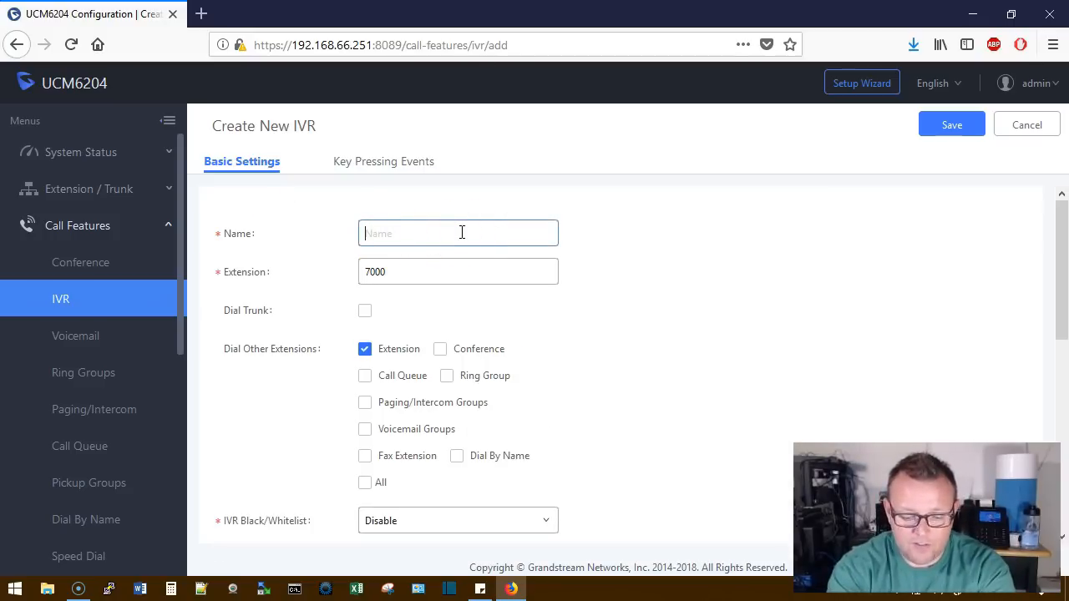
{"action": "type", "text": "H5"}
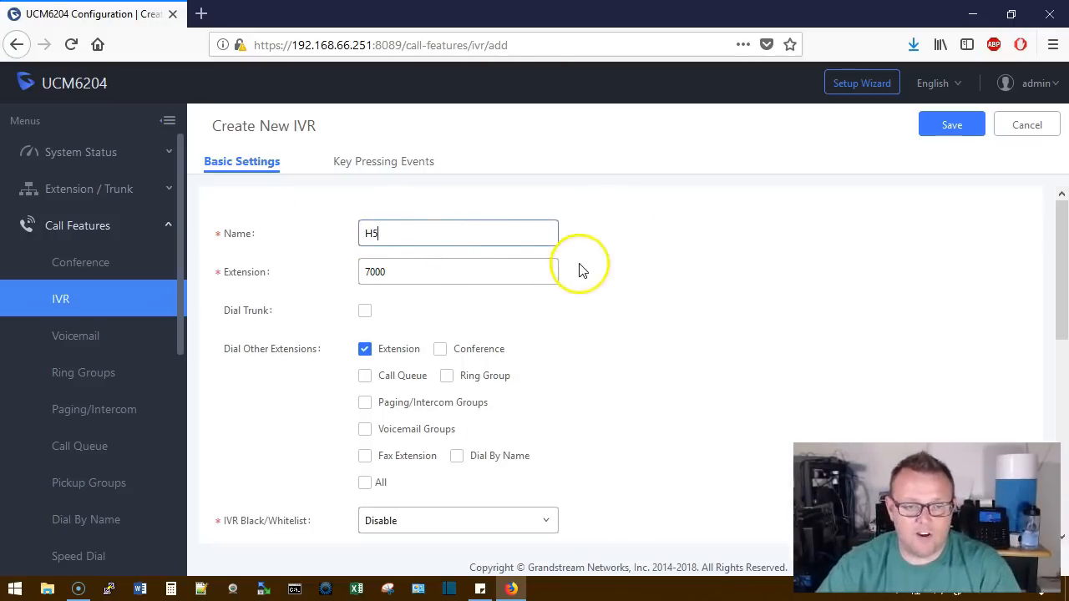
{"action": "mouse_move", "coordinate": [665, 327]}
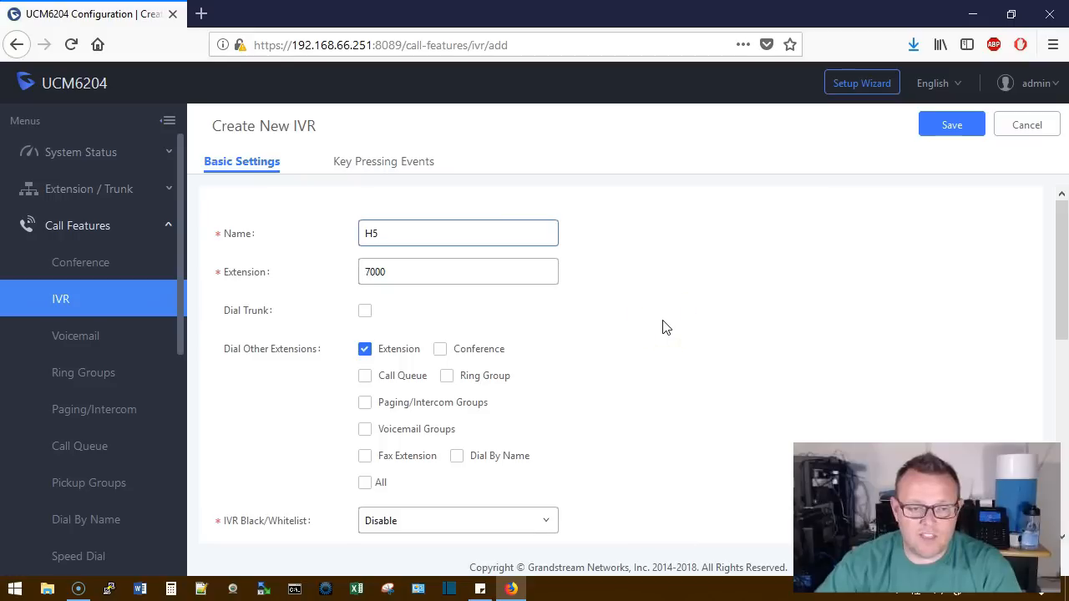
{"action": "scroll", "scroll_direction": "down", "scroll_amount": 3}
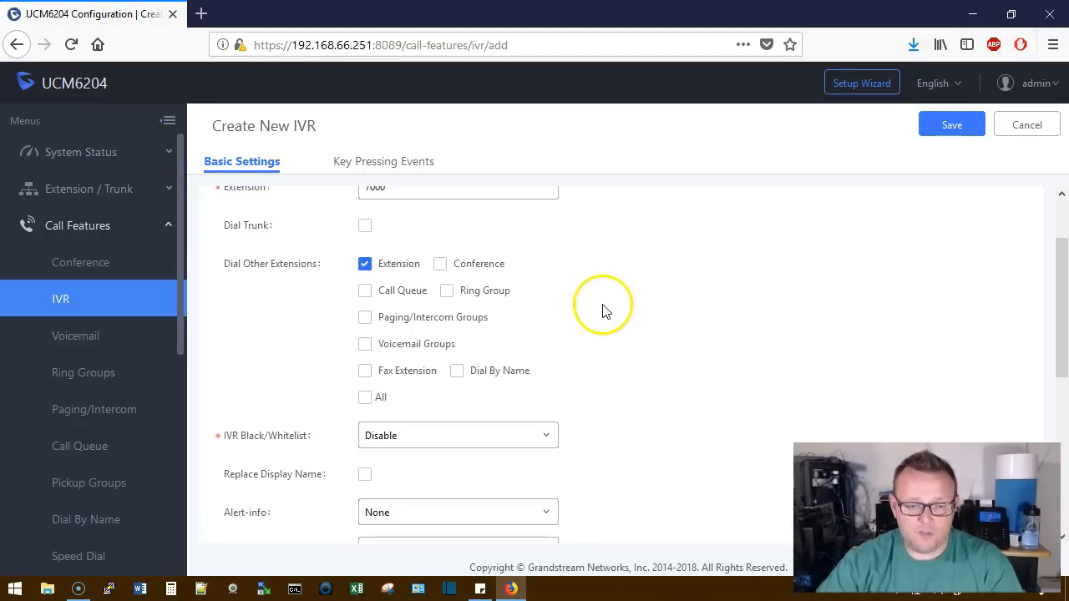
{"action": "mouse_move", "coordinate": [593, 324]}
{"action": "type", "text": "H5"}
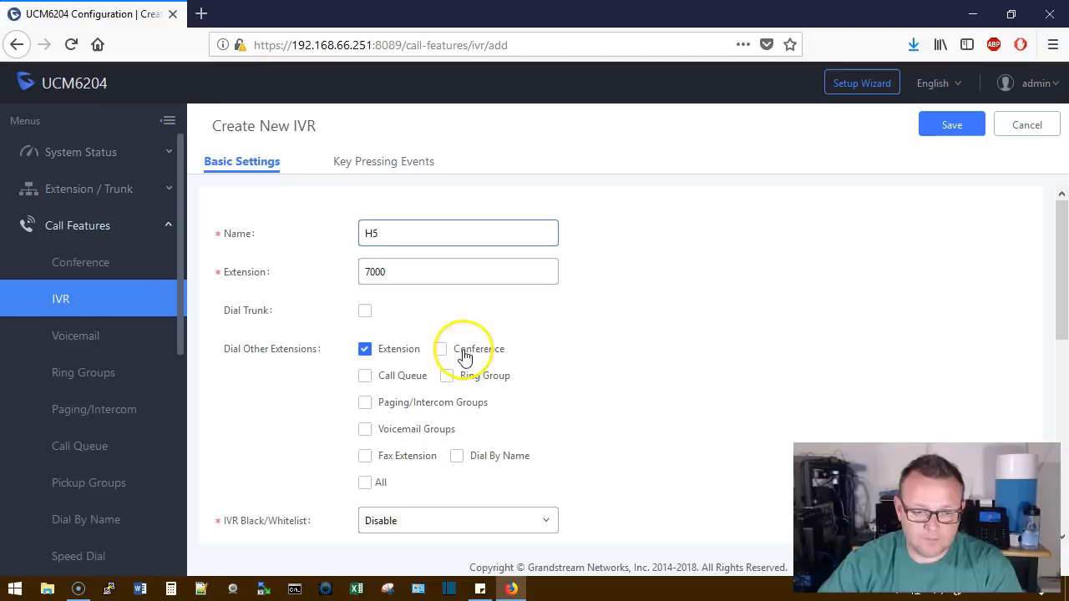
{"action": "scroll", "scroll_direction": "down", "scroll_amount": 3}
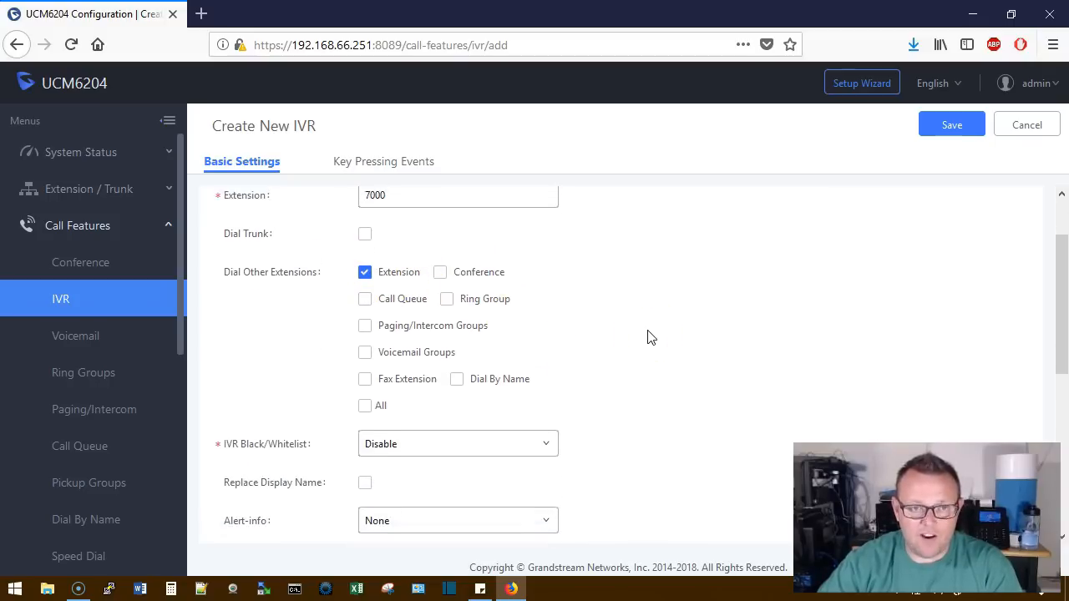
{"action": "scroll", "scroll_direction": "down", "scroll_amount": 3}
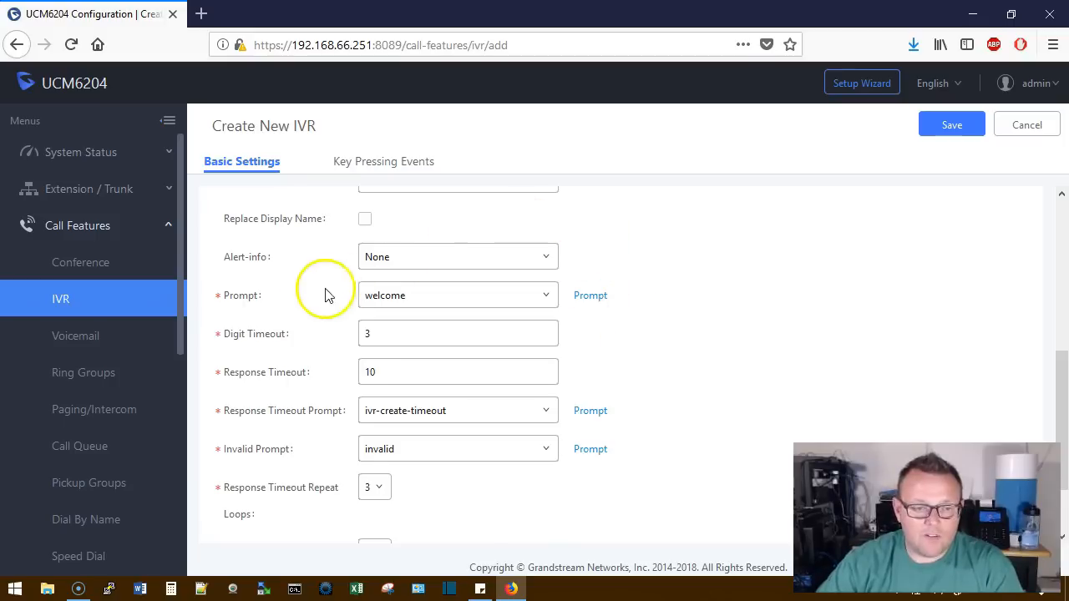
{"action": "mouse_move", "coordinate": [492, 324]}
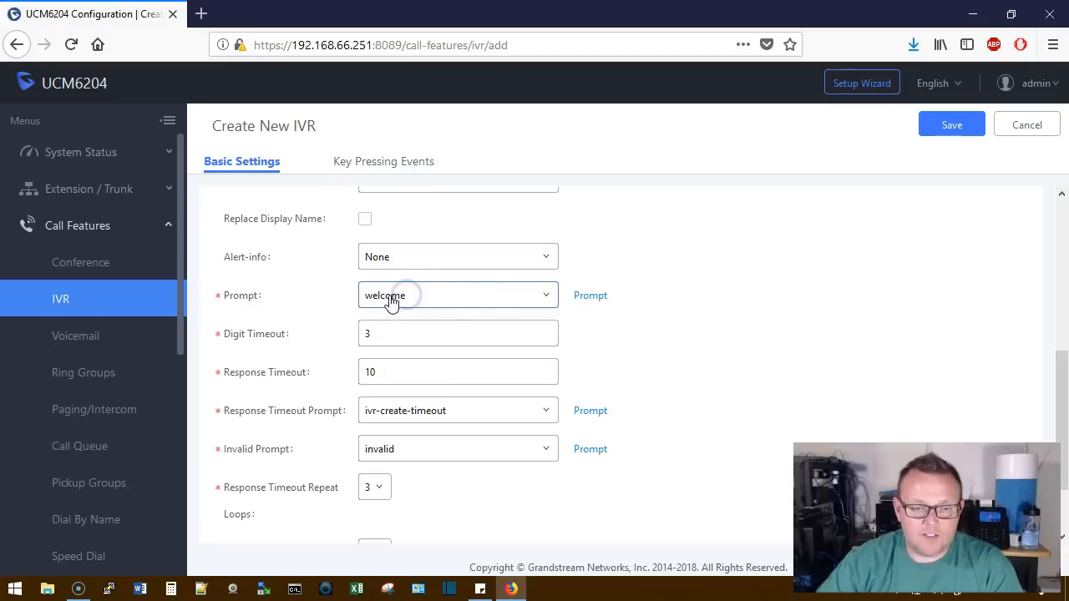
{"action": "mouse_move", "coordinate": [532, 302]}
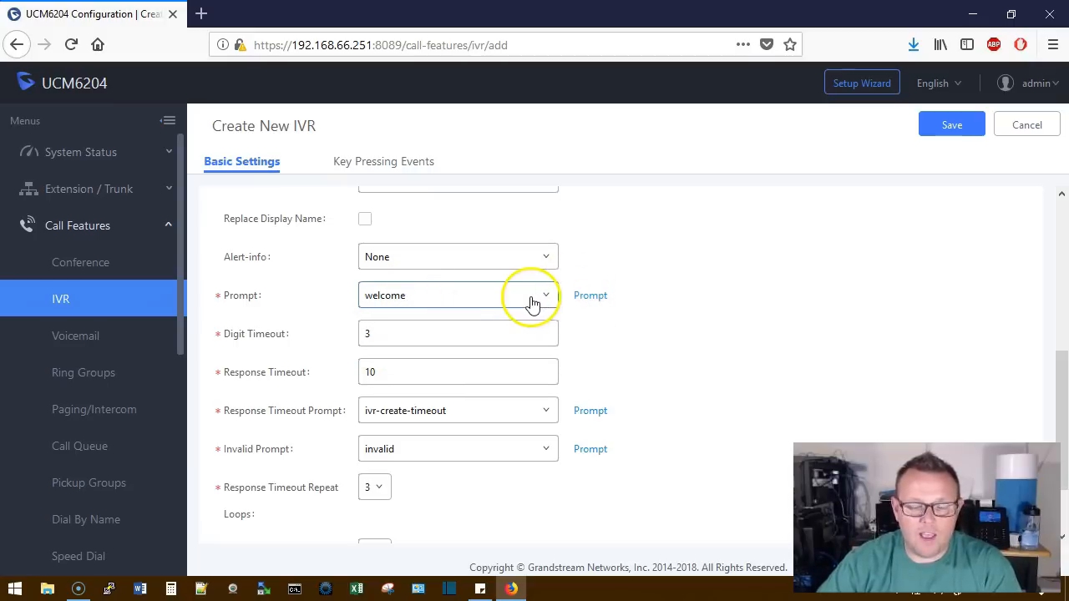
{"action": "mouse_move", "coordinate": [592, 294]}
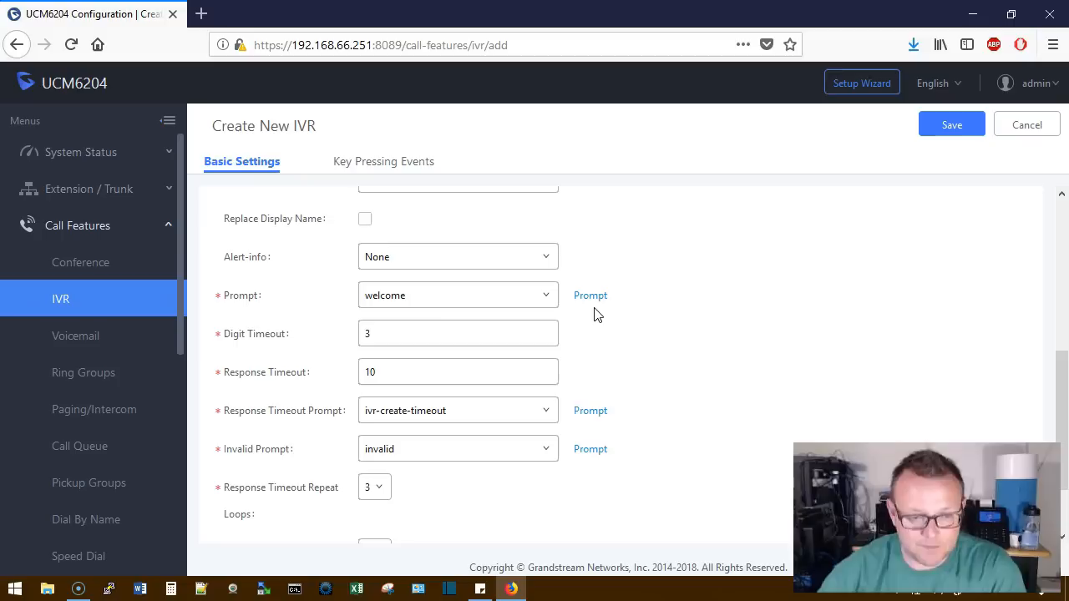
{"action": "mouse_move", "coordinate": [609, 350]}
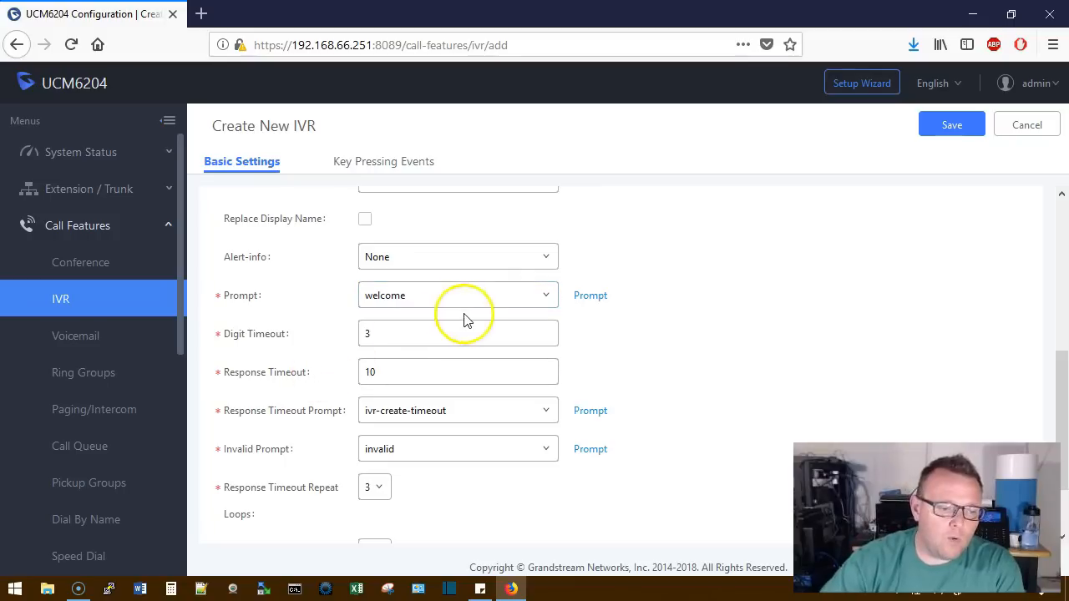
{"action": "mouse_move", "coordinate": [609, 349]}
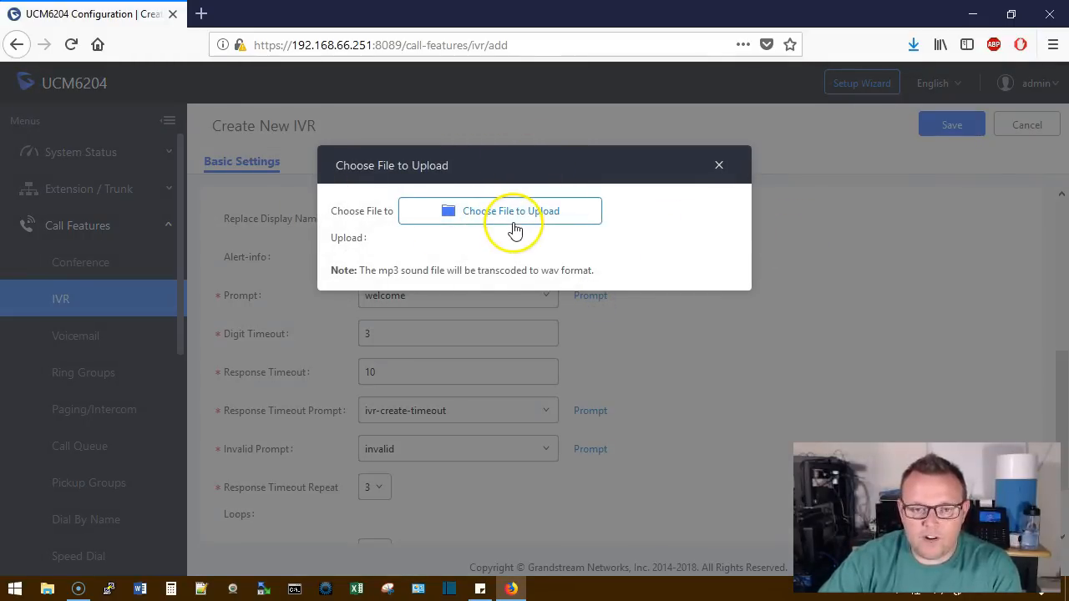
{"action": "mouse_move", "coordinate": [487, 222]}
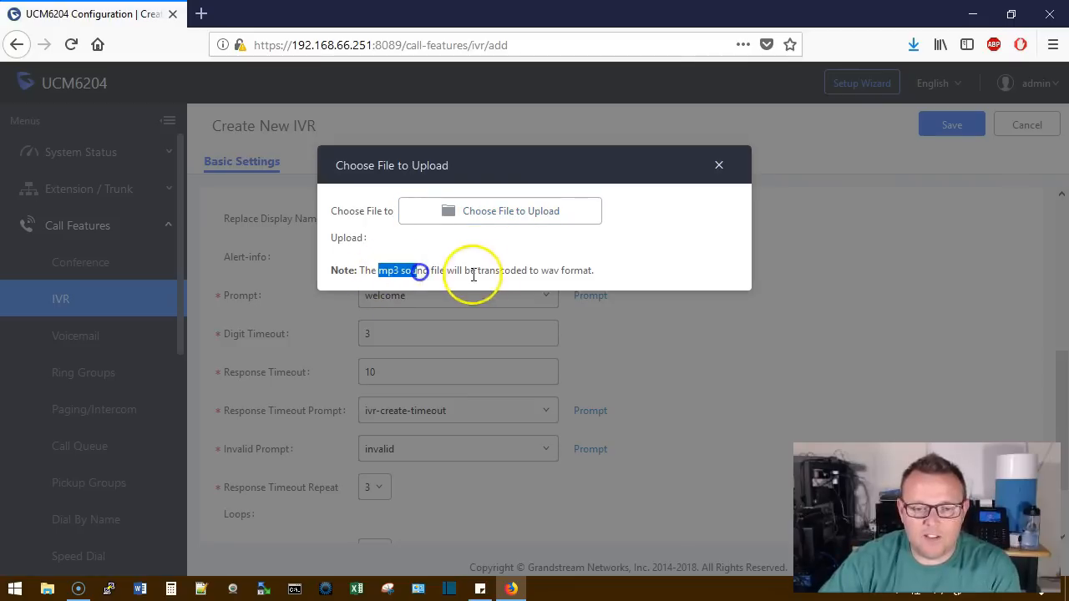
{"action": "left_click", "coordinate": [718, 165]}
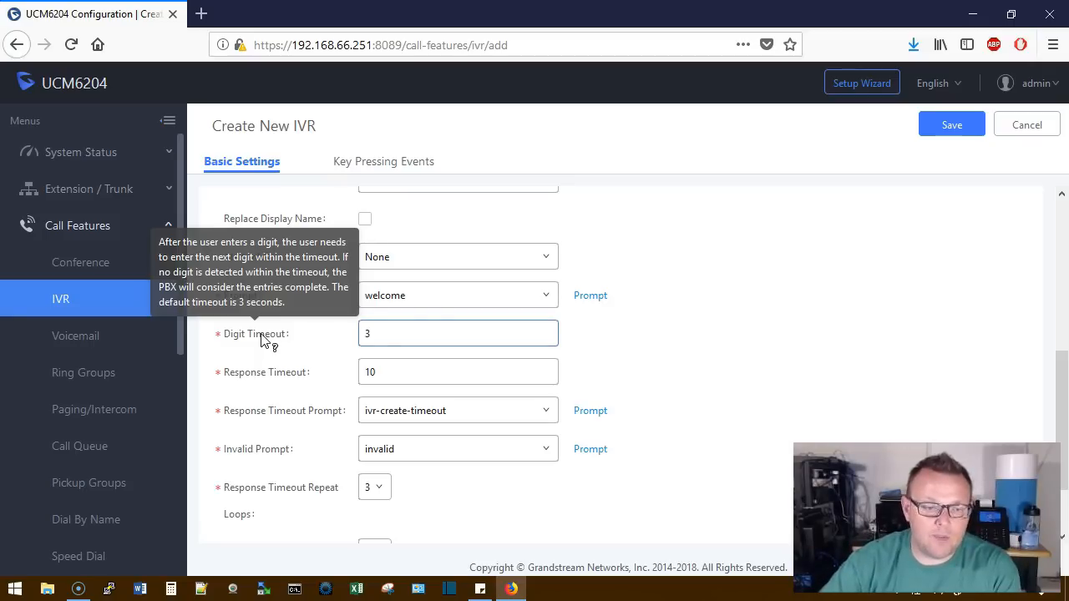
{"action": "mouse_move", "coordinate": [271, 380]}
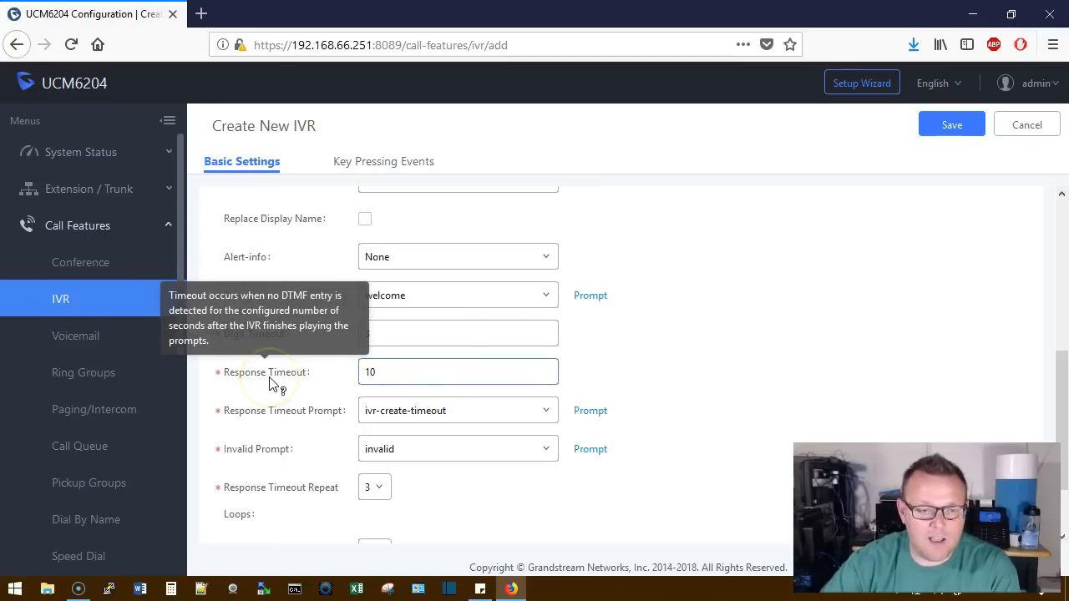
{"action": "scroll", "scroll_direction": "down", "scroll_amount": 3}
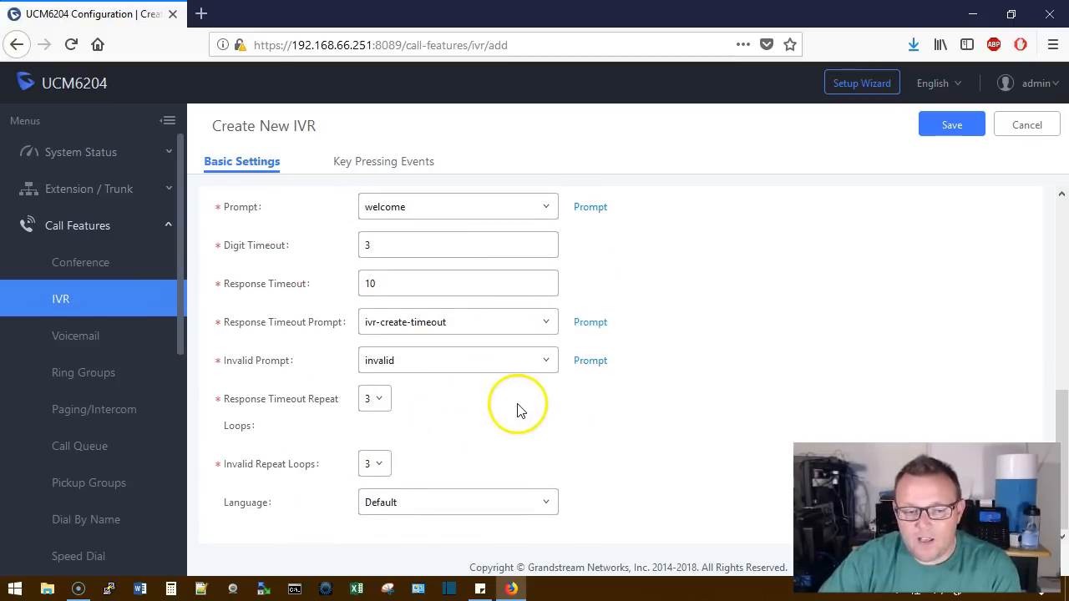
{"action": "scroll", "scroll_direction": "down", "scroll_amount": 3}
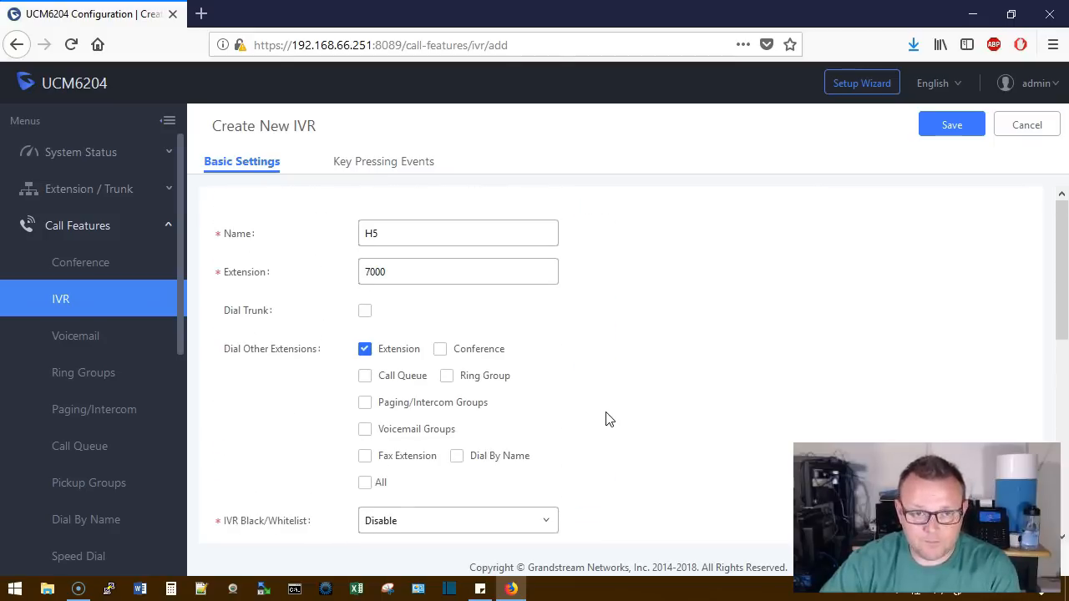
- Check key 0 under Key Pressing Events, then save IVR H5
{"action": "left_click", "coordinate": [381, 162]}
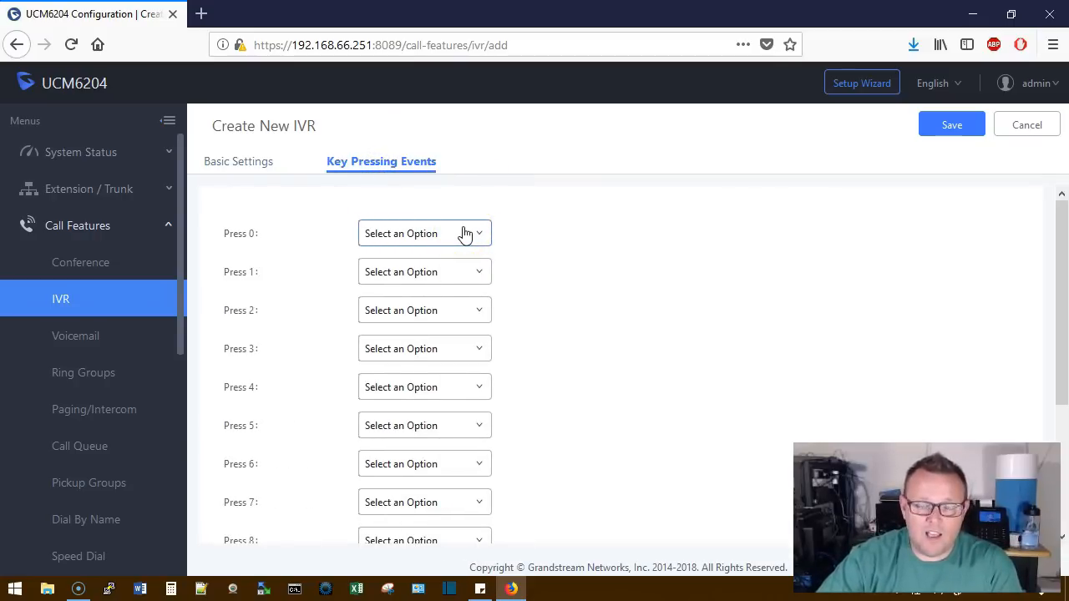
{"action": "left_click", "coordinate": [423, 233]}
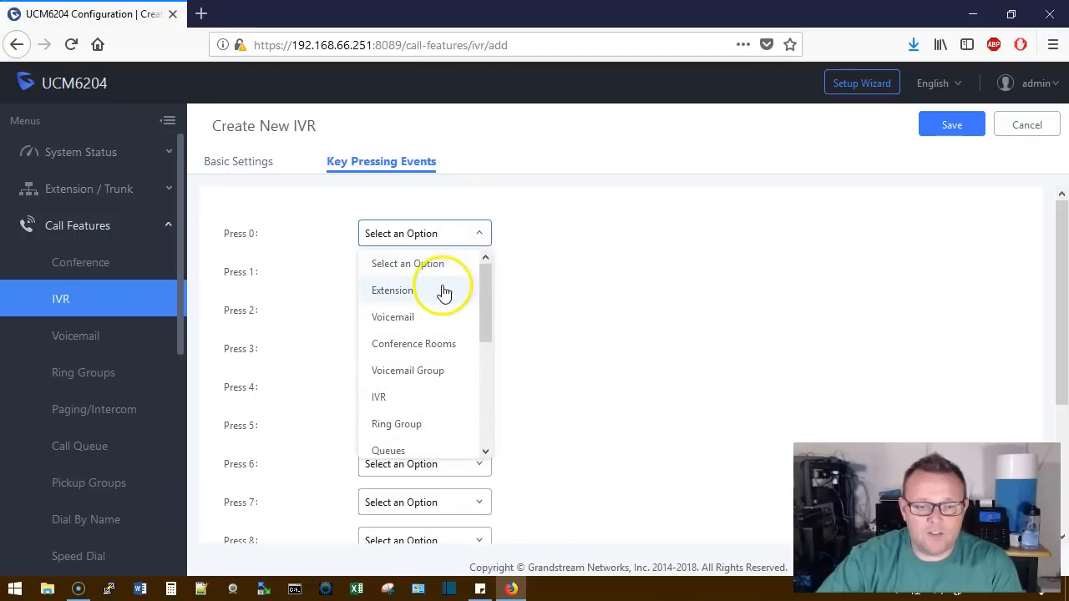
{"action": "mouse_move", "coordinate": [398, 397]}
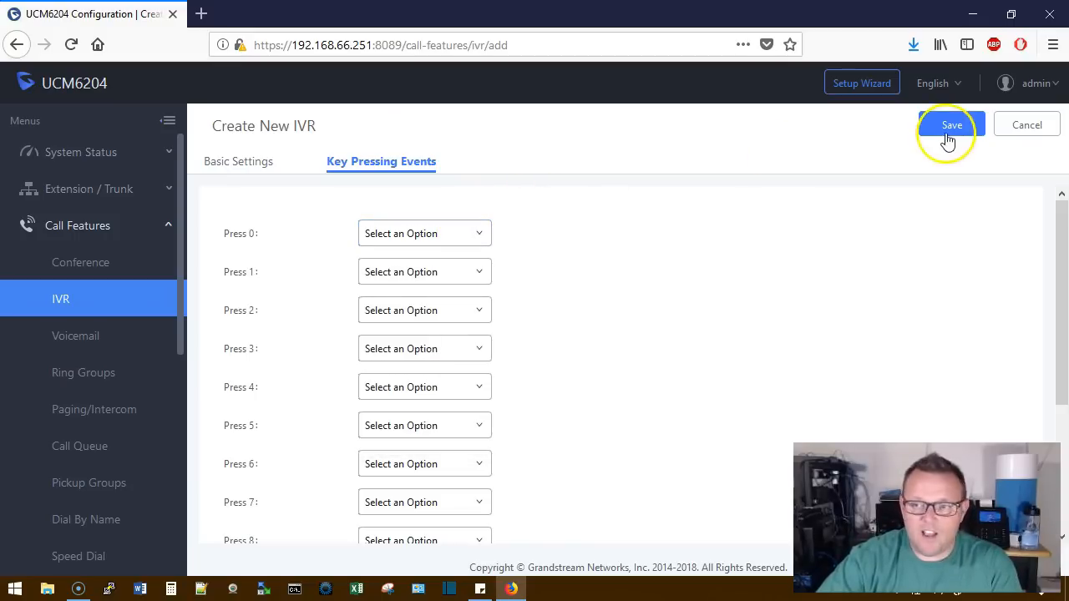
{"action": "left_click", "coordinate": [951, 125]}
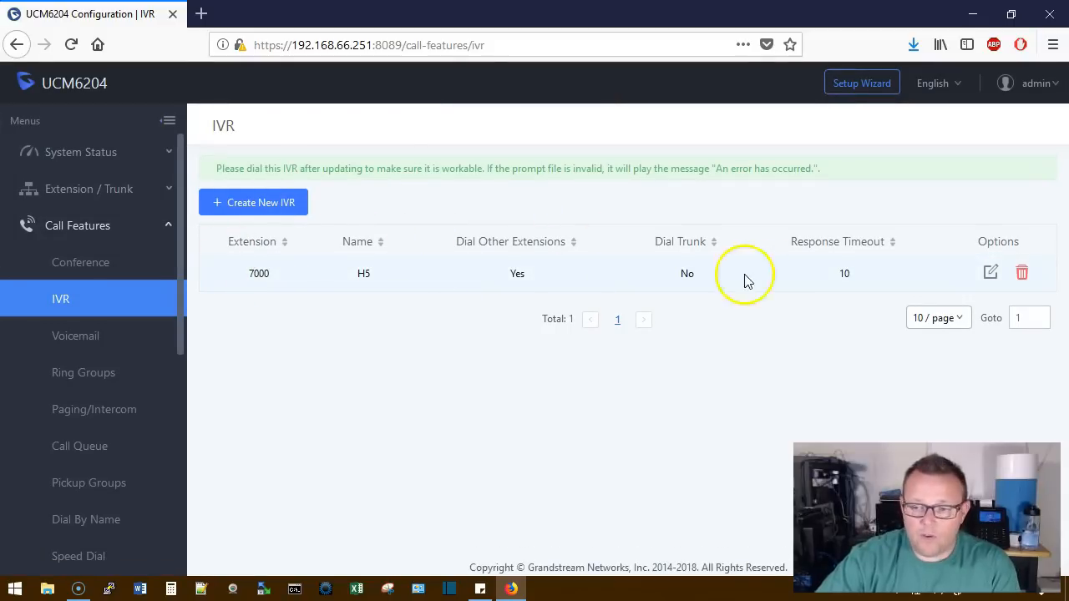
- Edit IVR H5 so key 0 goes to H5, key 1 to 1000, key 2 to 1001
{"action": "left_click", "coordinate": [990, 272]}
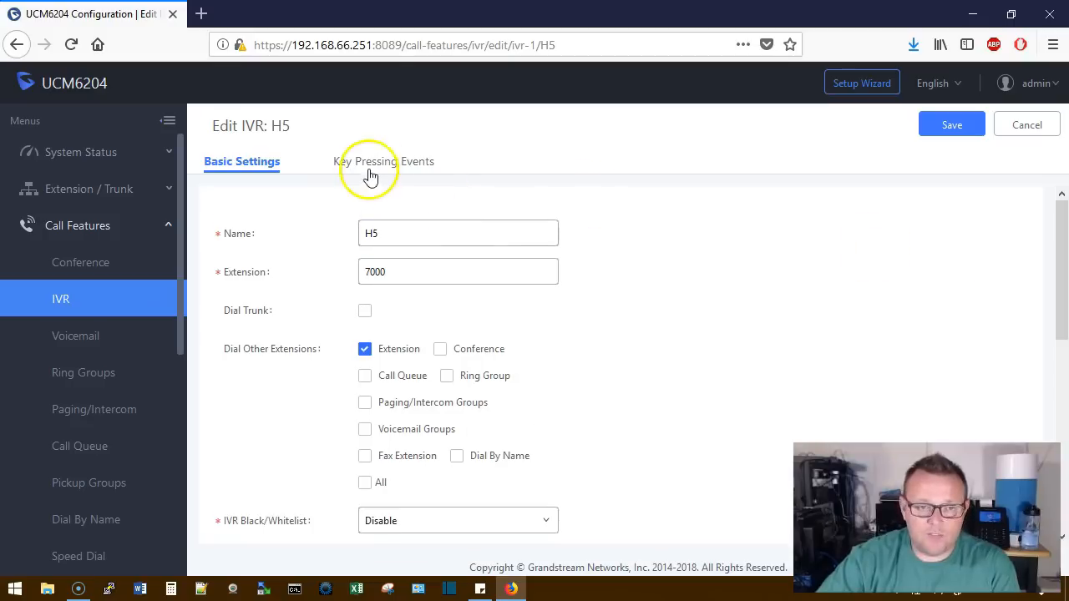
{"action": "left_click", "coordinate": [381, 161]}
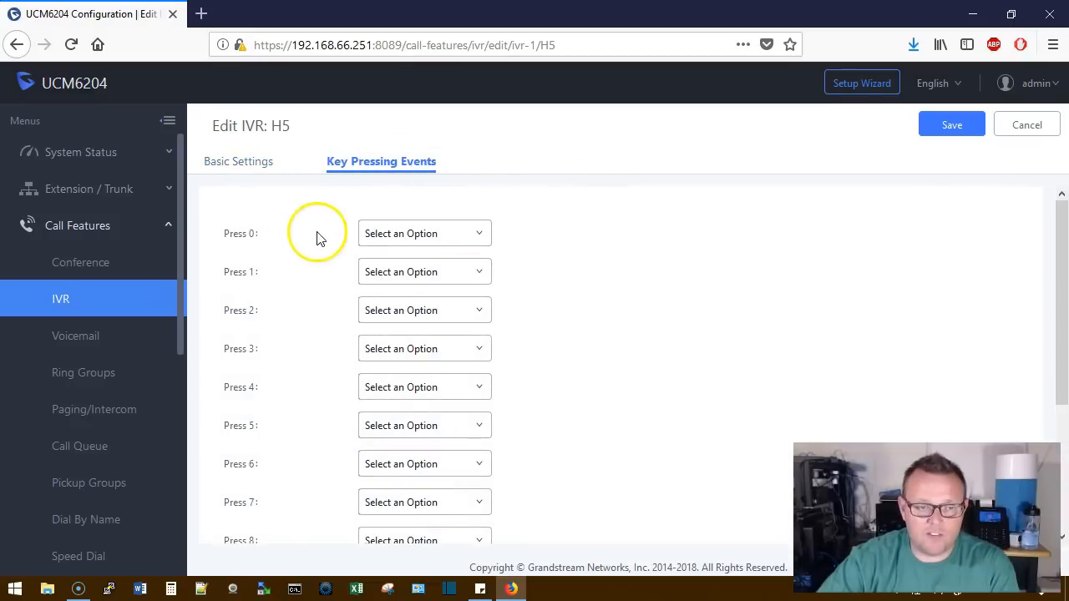
{"action": "left_click", "coordinate": [424, 233]}
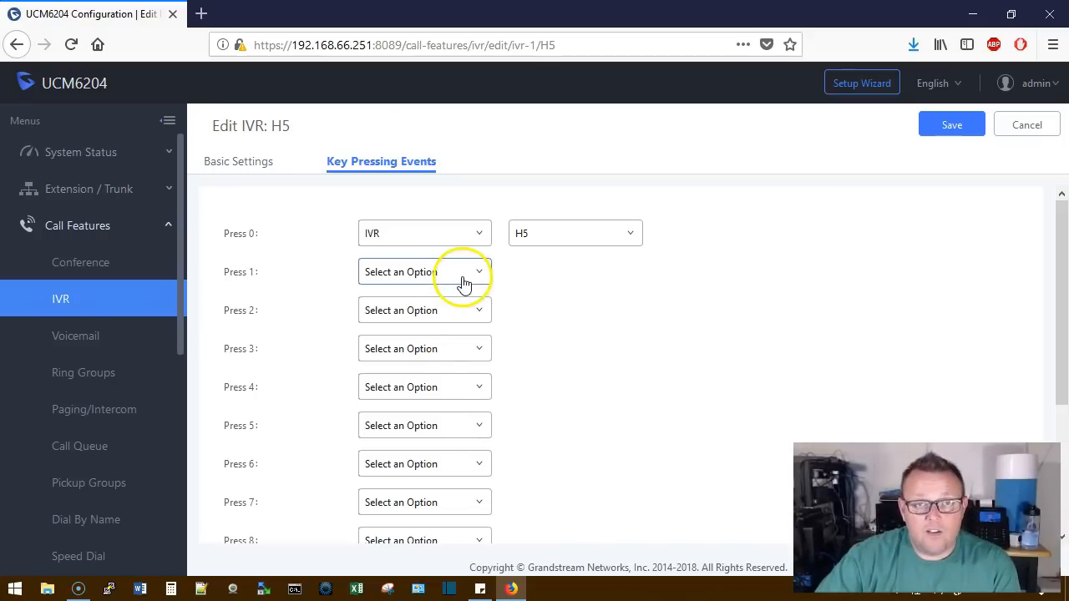
{"action": "left_click", "coordinate": [423, 271]}
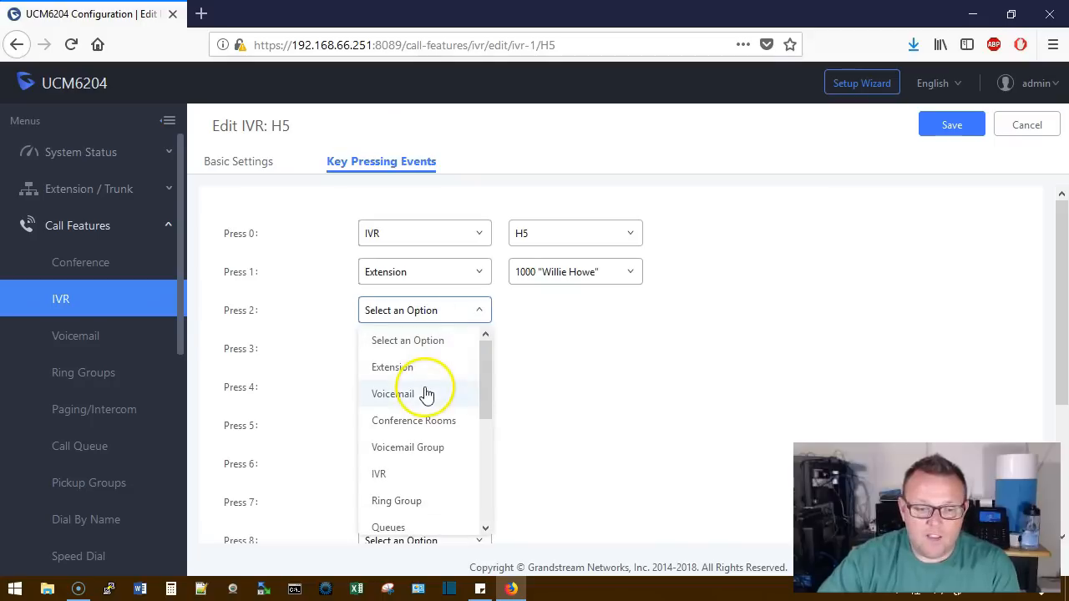
{"action": "left_click", "coordinate": [392, 367]}
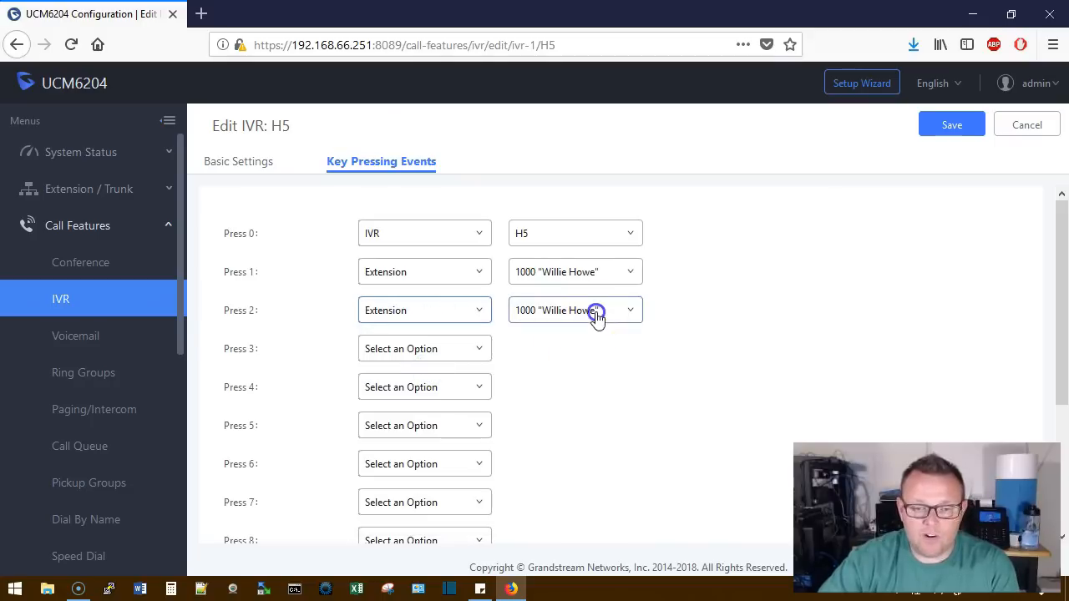
{"action": "left_click", "coordinate": [574, 310]}
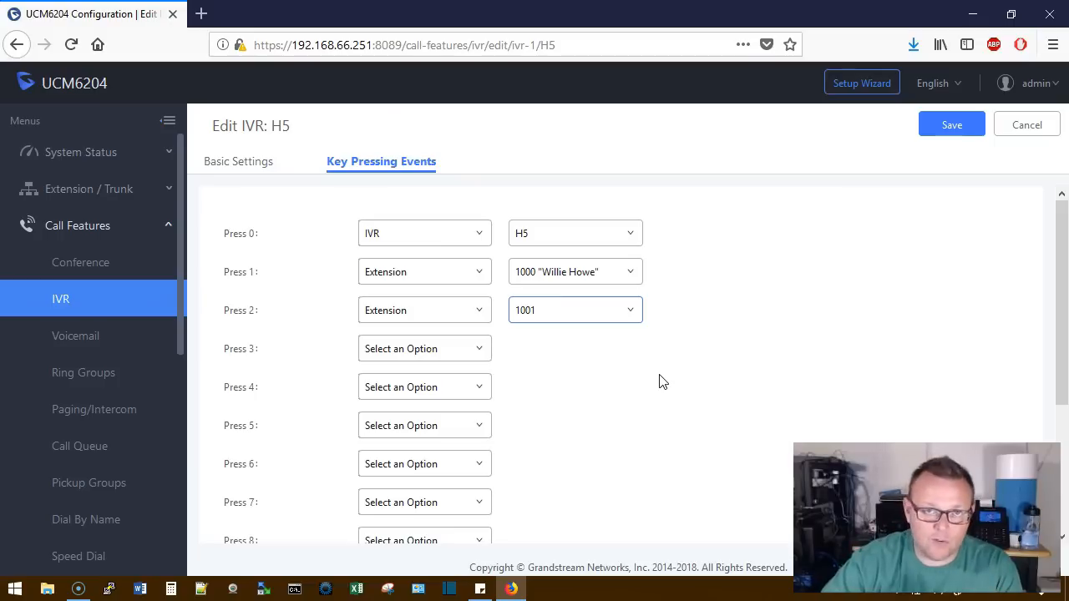
- Leave key 3 unassigned after trying Custom Prompt, then save and apply IVR H5
{"action": "left_click", "coordinate": [423, 349]}
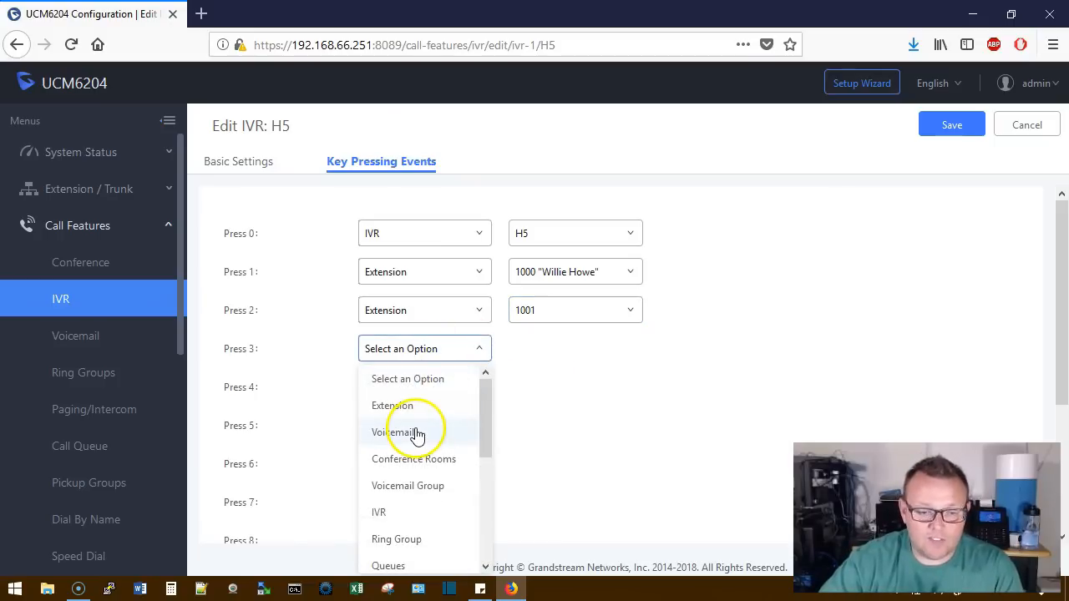
{"action": "mouse_move", "coordinate": [497, 413]}
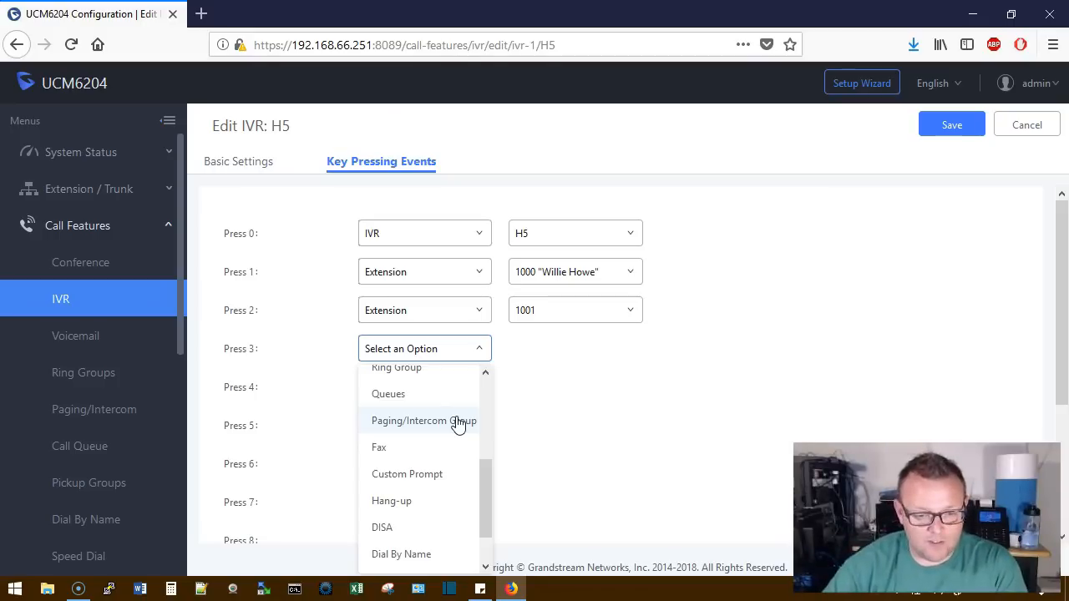
{"action": "mouse_move", "coordinate": [428, 459]}
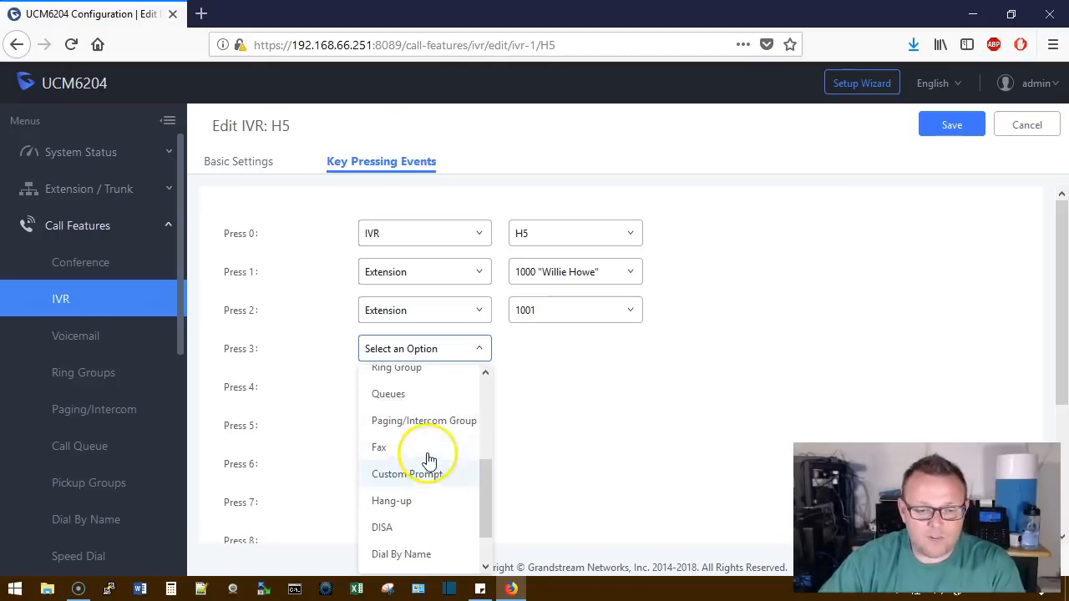
{"action": "mouse_move", "coordinate": [429, 515]}
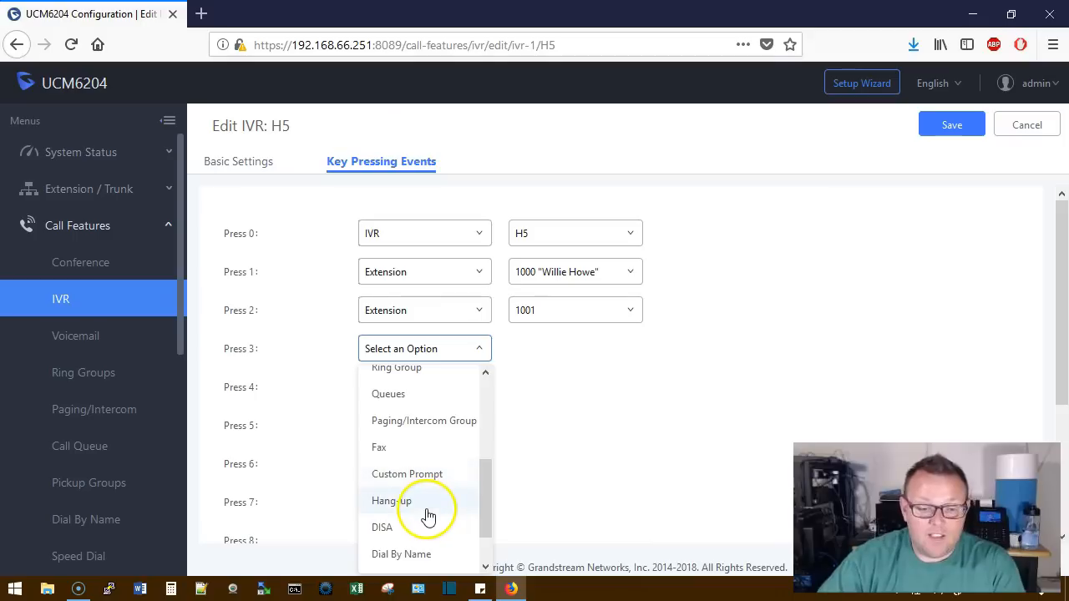
{"action": "mouse_move", "coordinate": [433, 549]}
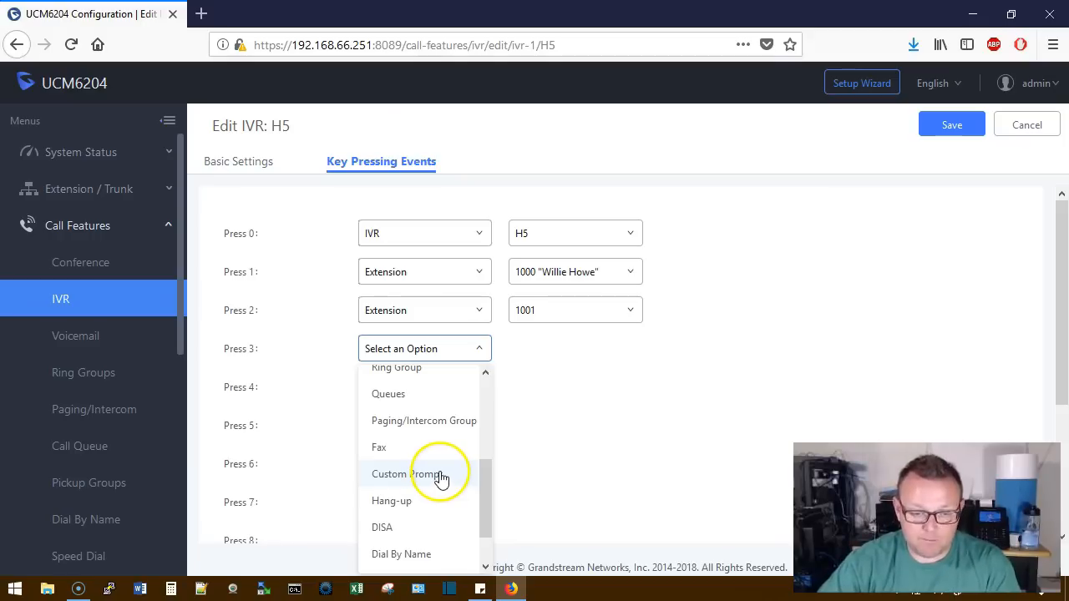
{"action": "left_click", "coordinate": [407, 473]}
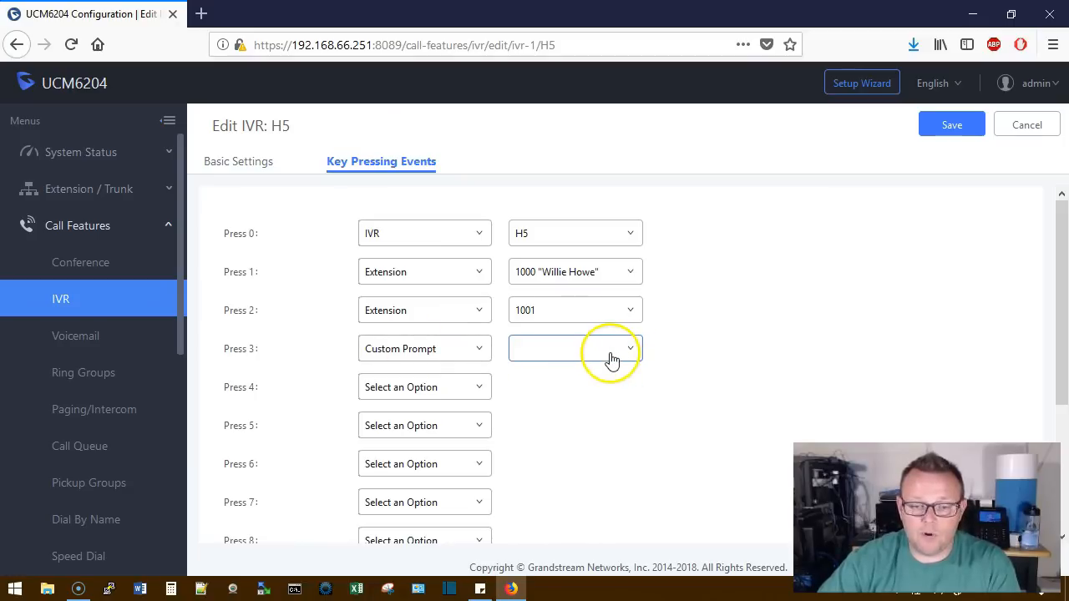
{"action": "mouse_move", "coordinate": [424, 359]}
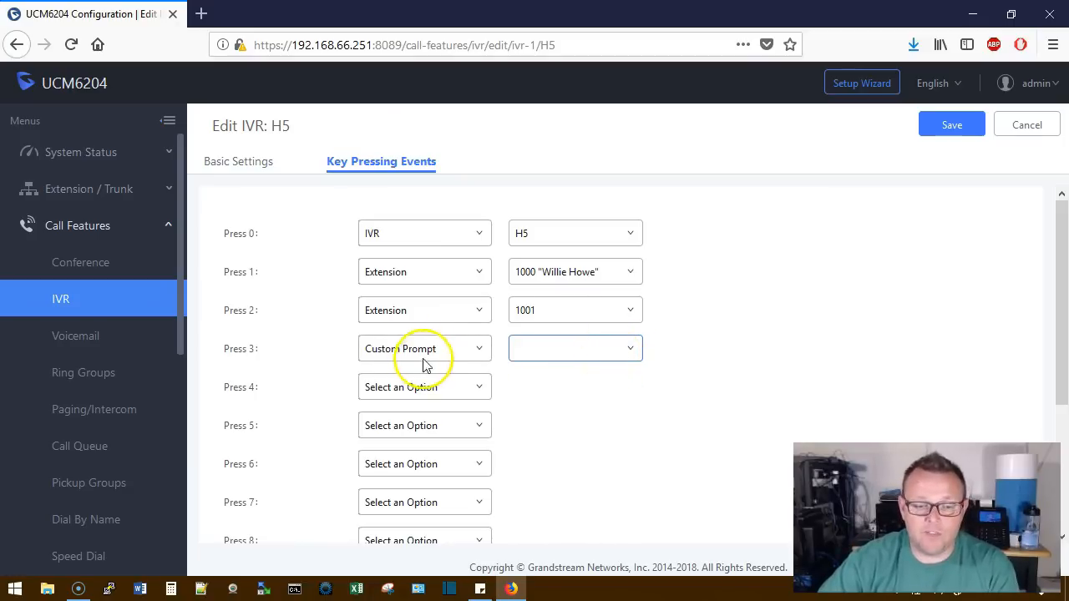
{"action": "left_click", "coordinate": [423, 348]}
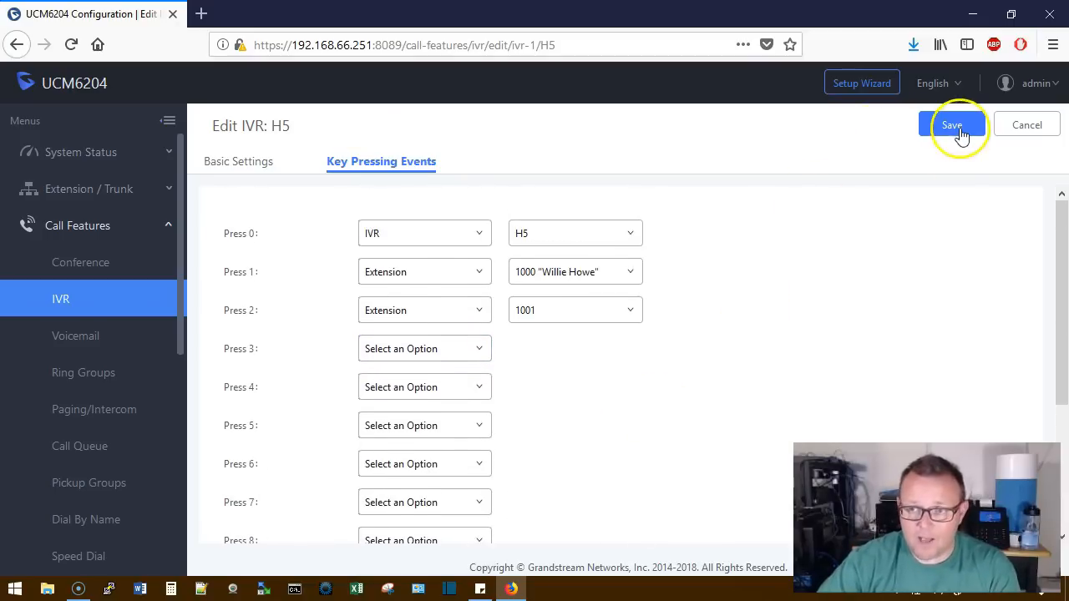
{"action": "left_click", "coordinate": [952, 125]}
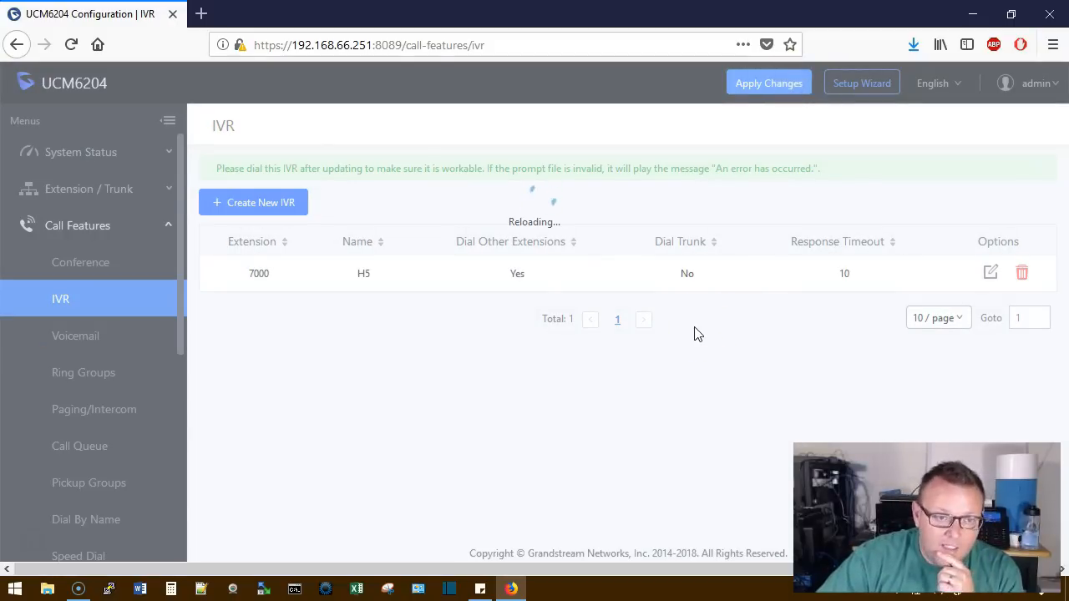
{"action": "left_click", "coordinate": [768, 83]}
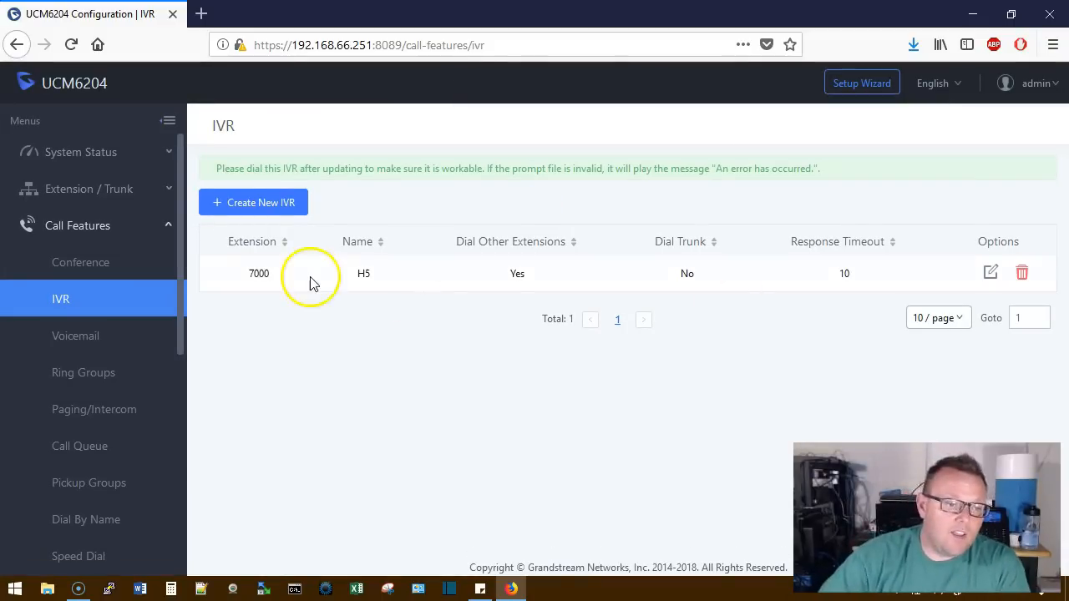
- Set the CopperTrunk inbound route's default destination to IVR H5, then save and apply
{"action": "left_click", "coordinate": [89, 188]}
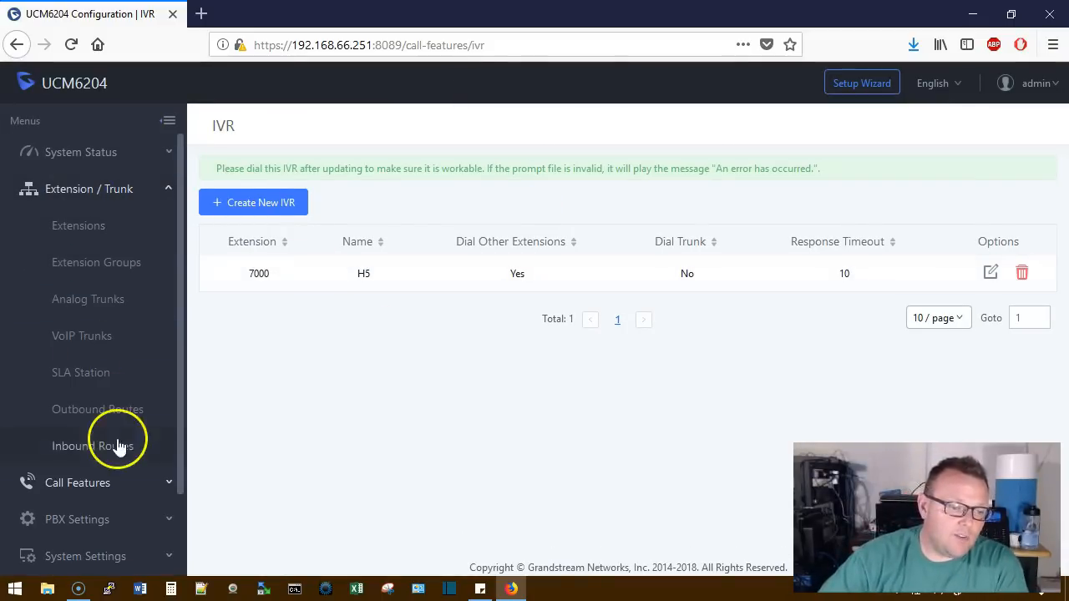
{"action": "left_click", "coordinate": [93, 445]}
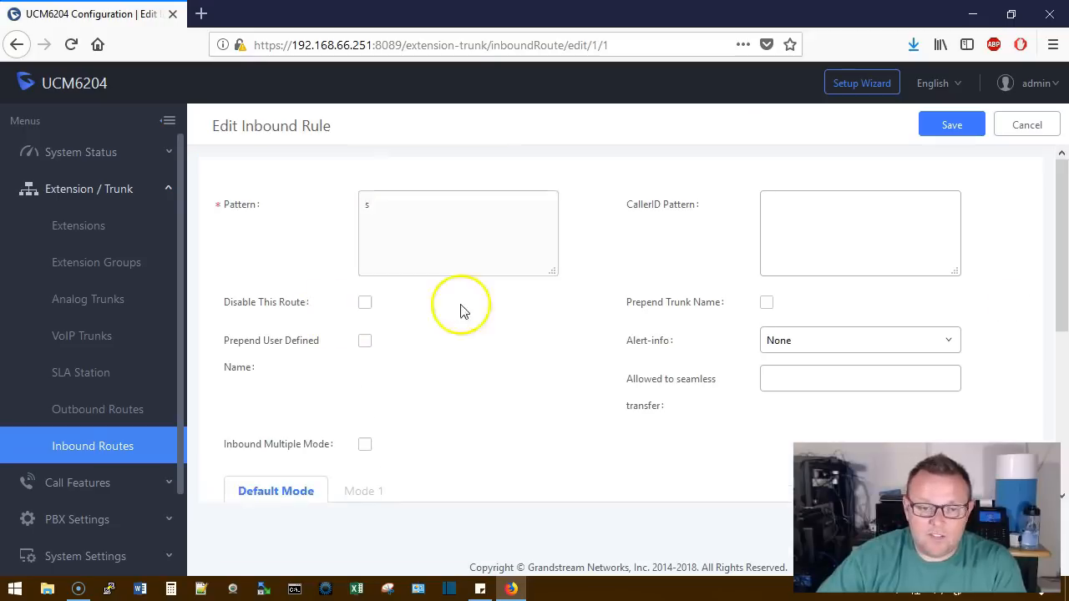
{"action": "scroll", "scroll_direction": "down", "scroll_amount": 3}
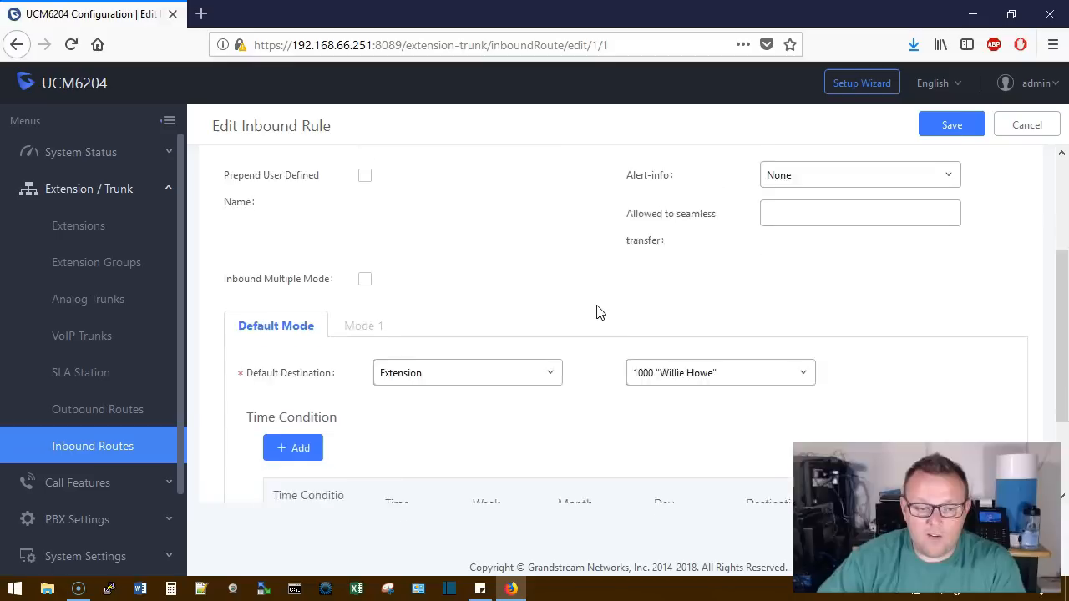
{"action": "scroll", "scroll_direction": "down", "scroll_amount": 3}
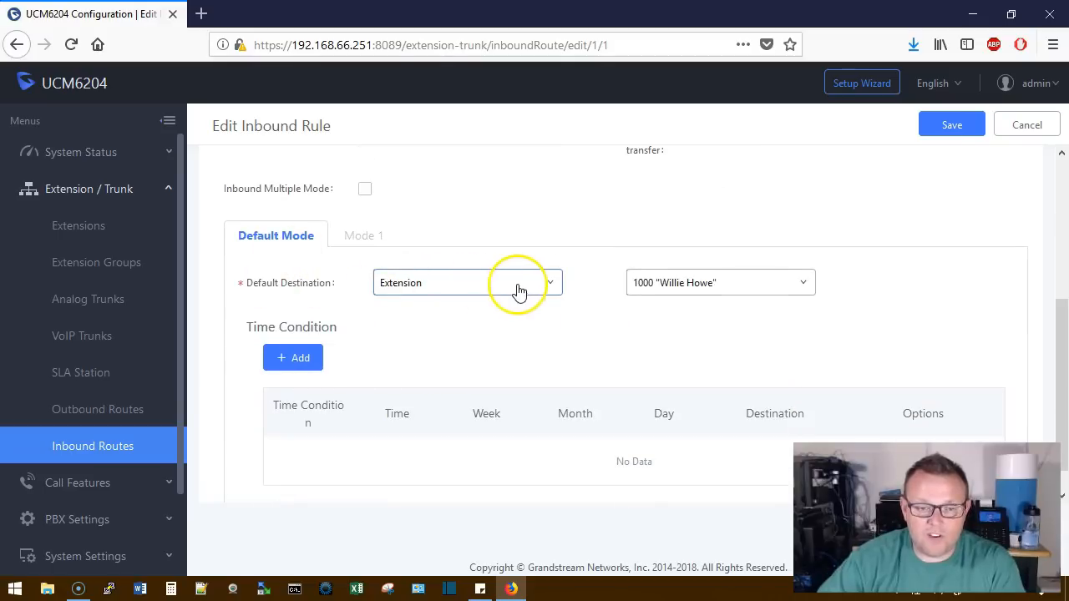
{"action": "left_click", "coordinate": [466, 282]}
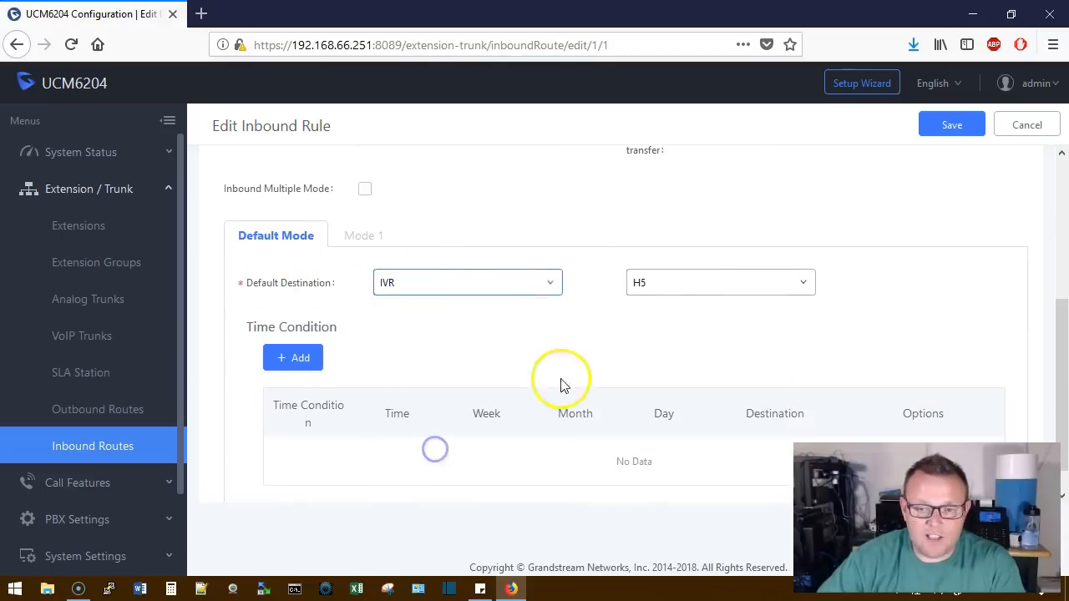
{"action": "left_click", "coordinate": [951, 124]}
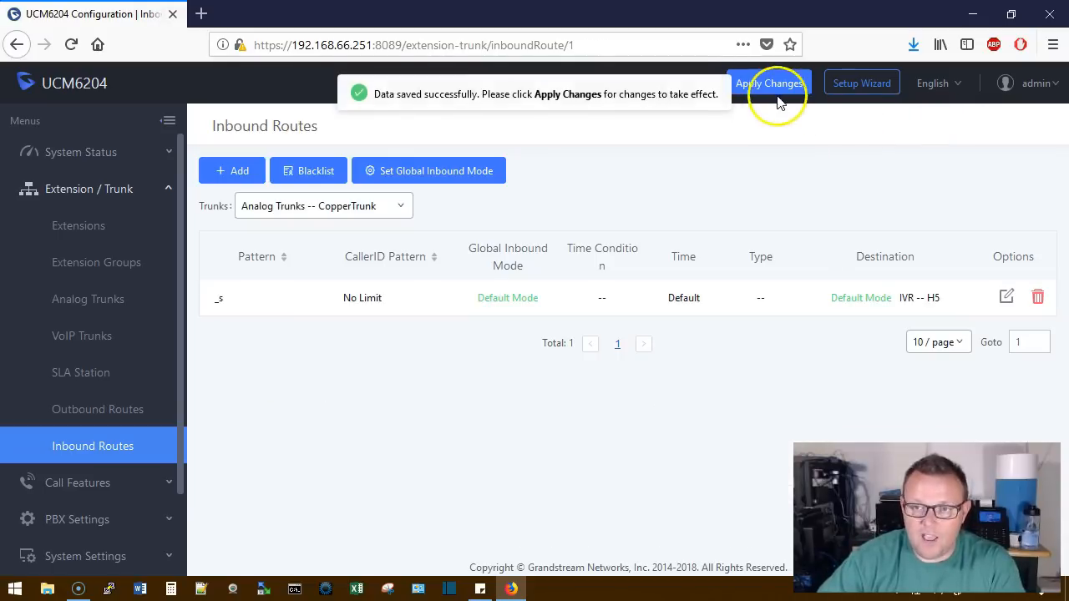
{"action": "left_click", "coordinate": [768, 83]}
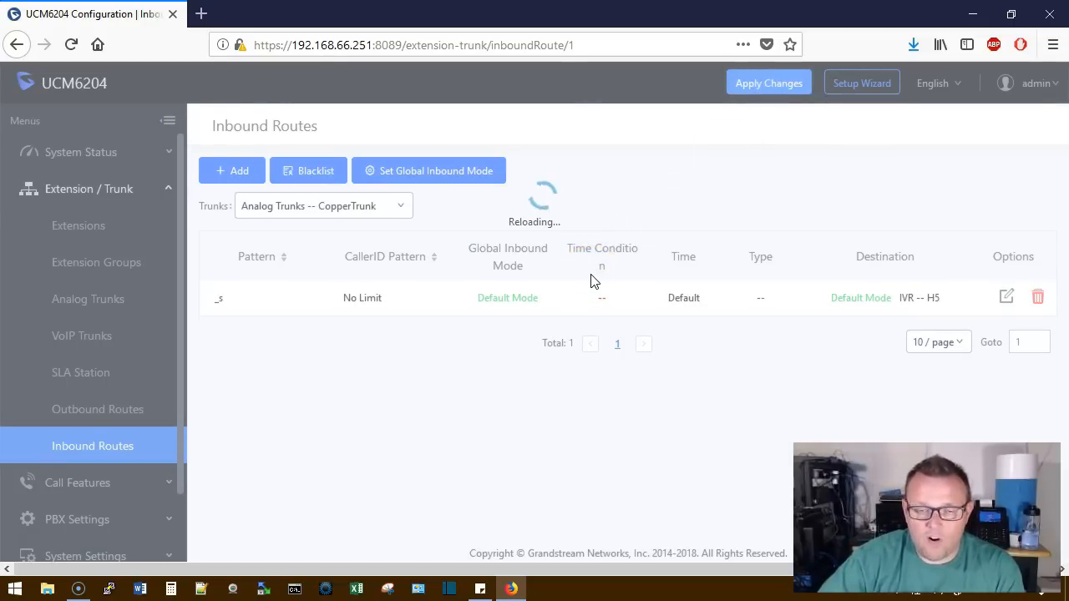
{"action": "left_click", "coordinate": [767, 81]}
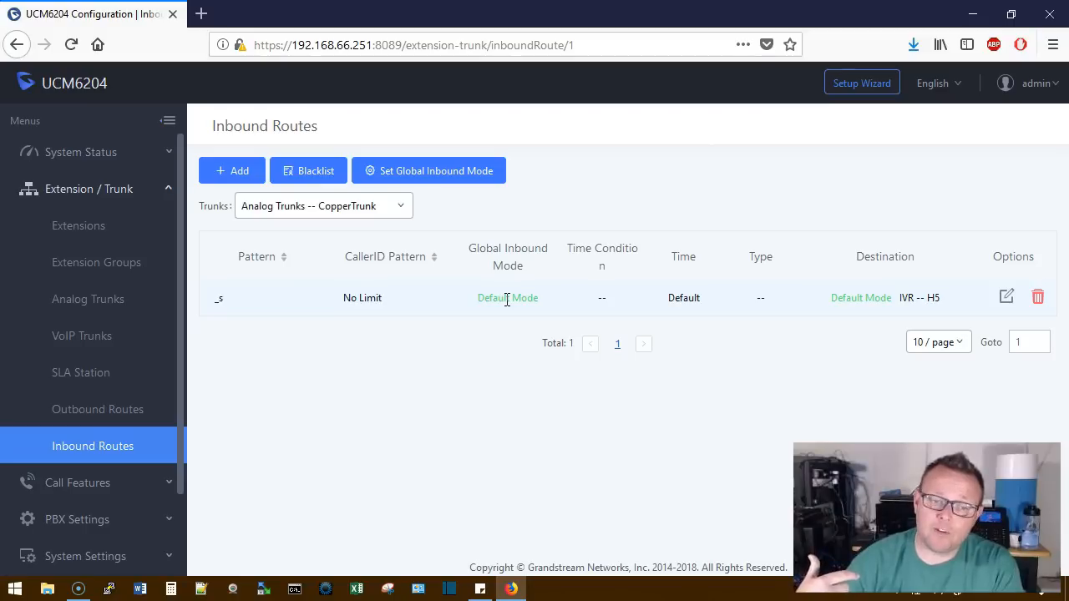
{"action": "mouse_move", "coordinate": [334, 375]}
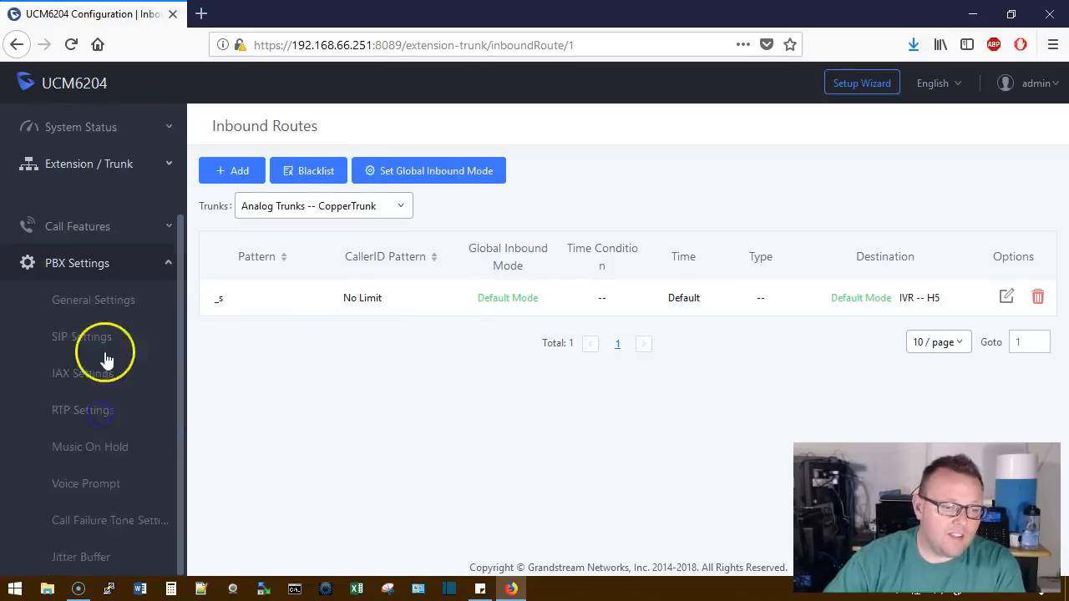
- Open Voice Prompt settings on the Custom Prompt tab, which lists no prompts
{"action": "scroll", "scroll_direction": "down", "scroll_amount": 3}
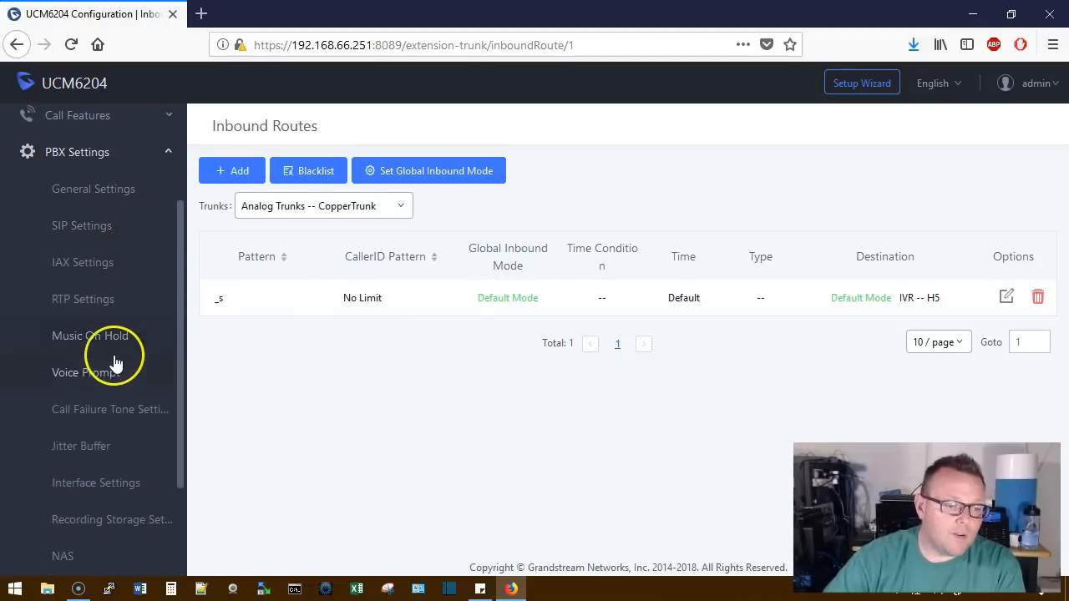
{"action": "scroll", "scroll_direction": "down", "scroll_amount": 3}
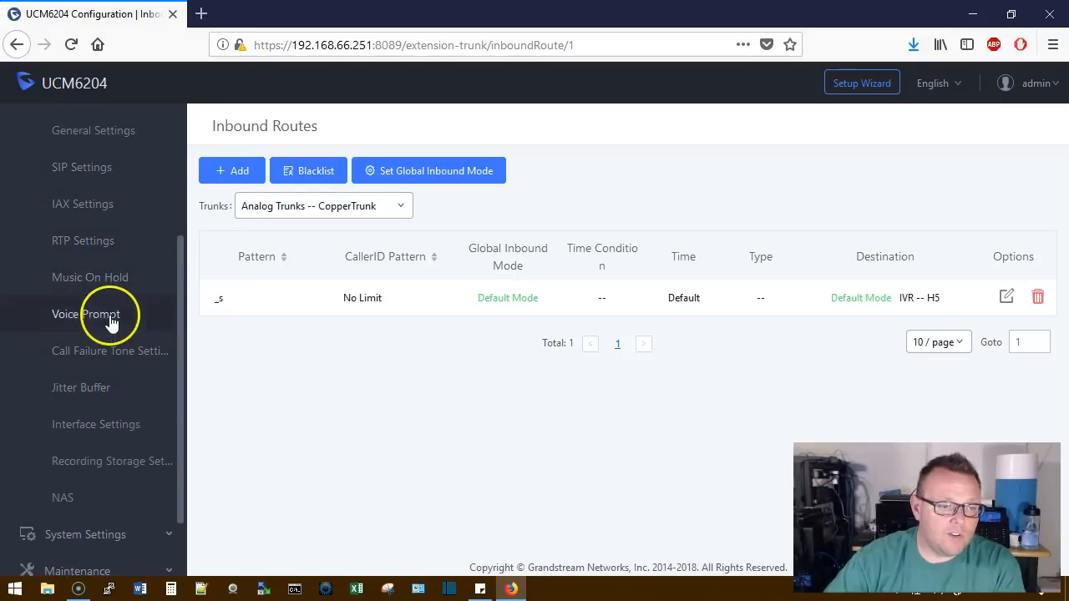
{"action": "left_click", "coordinate": [86, 314]}
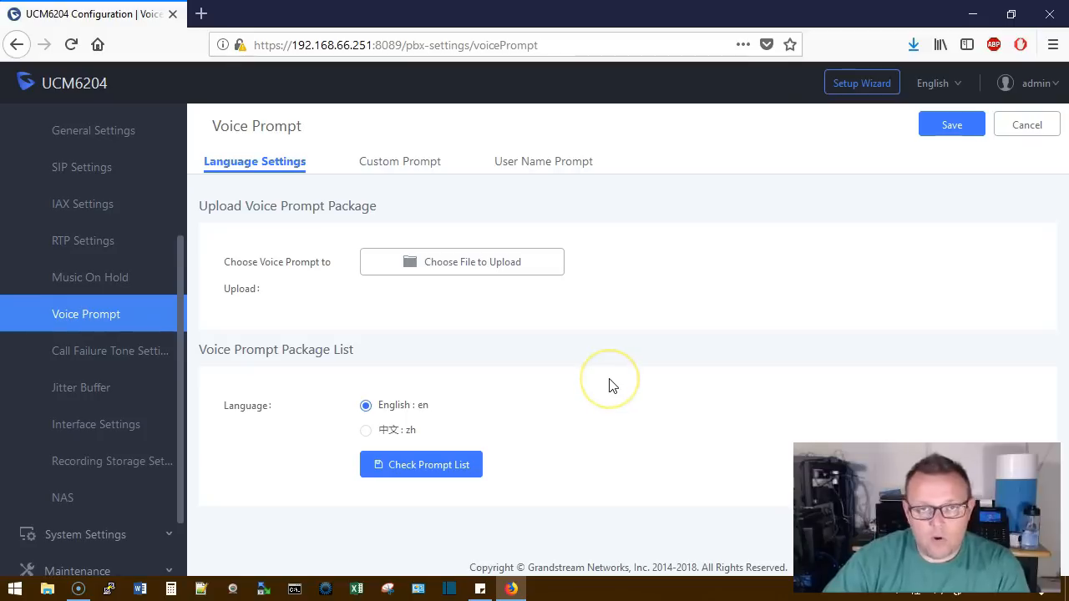
{"action": "mouse_move", "coordinate": [86, 314]}
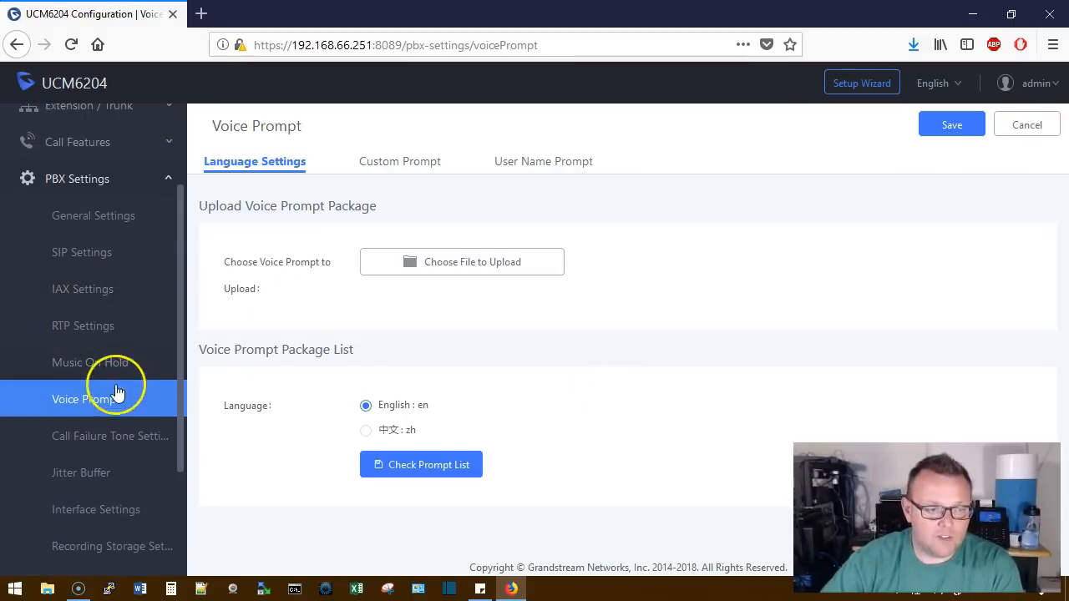
{"action": "left_click", "coordinate": [394, 161]}
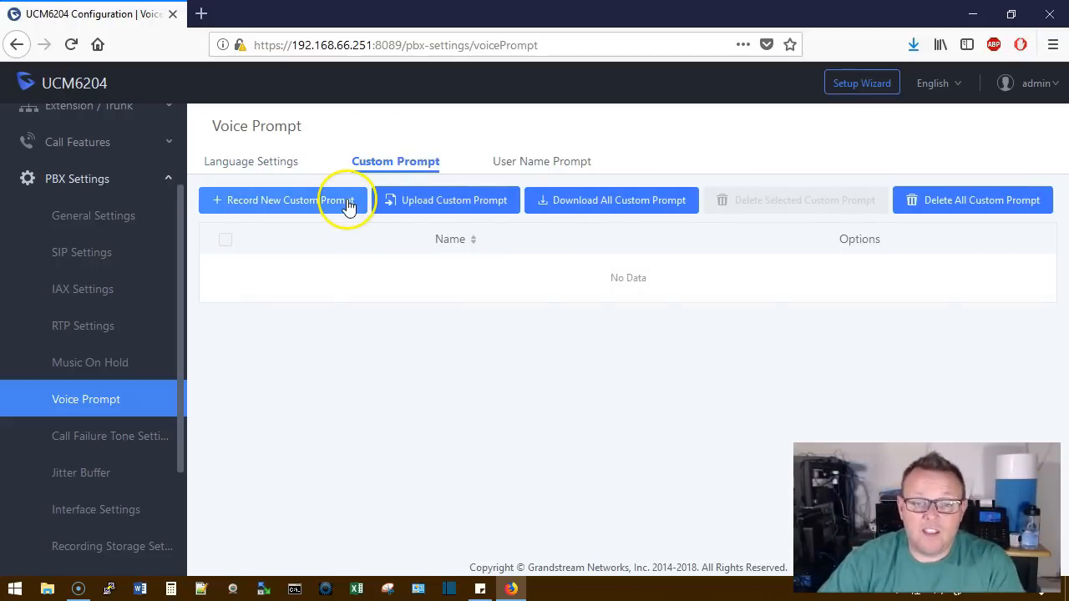
{"action": "mouse_move", "coordinate": [443, 201]}
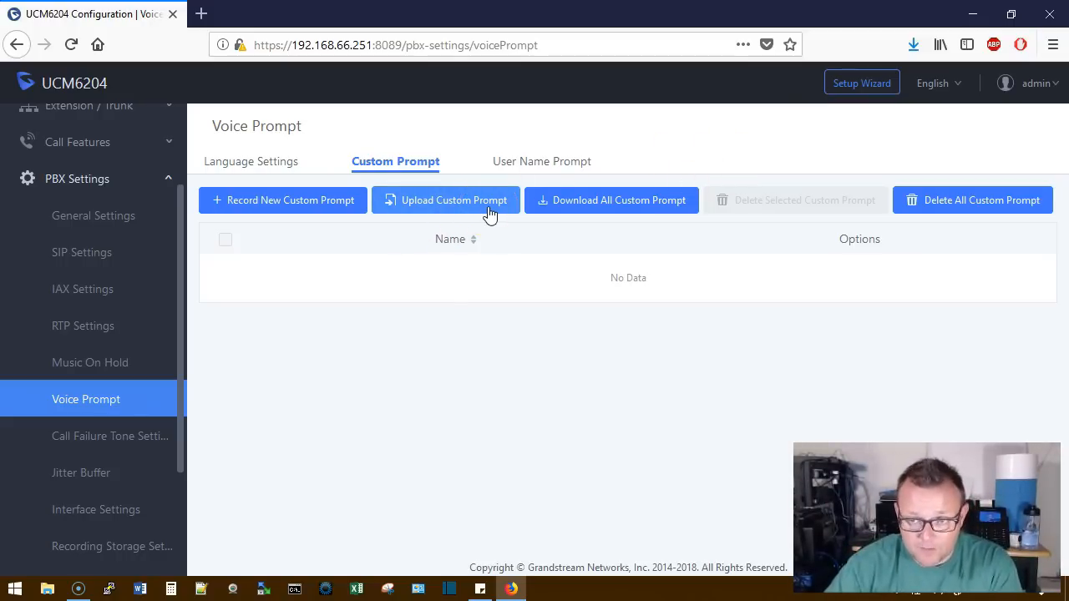
{"action": "left_click", "coordinate": [282, 200]}
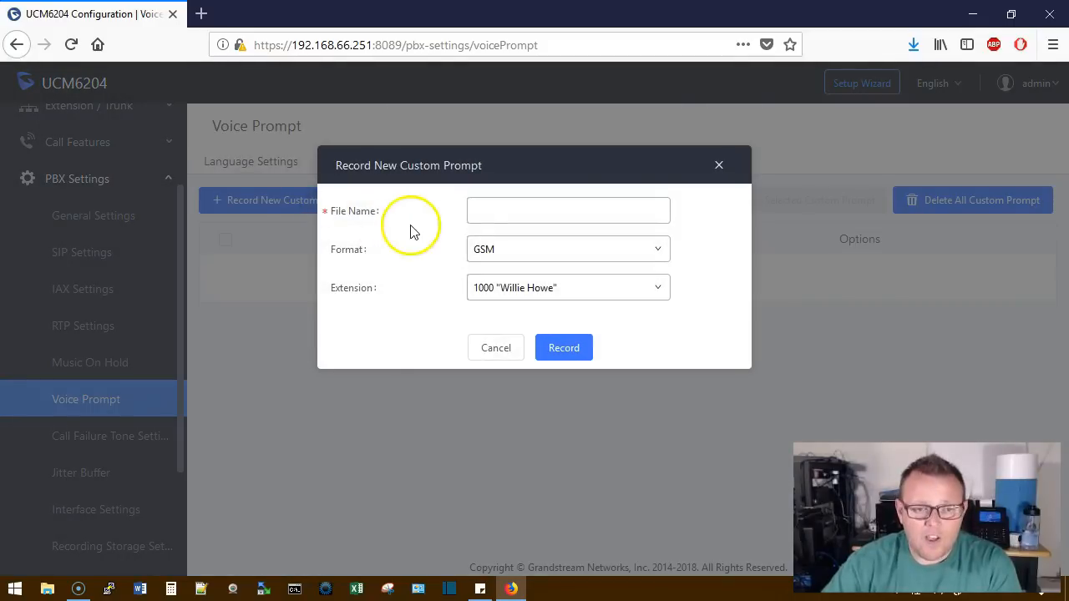
{"action": "left_click", "coordinate": [568, 210]}
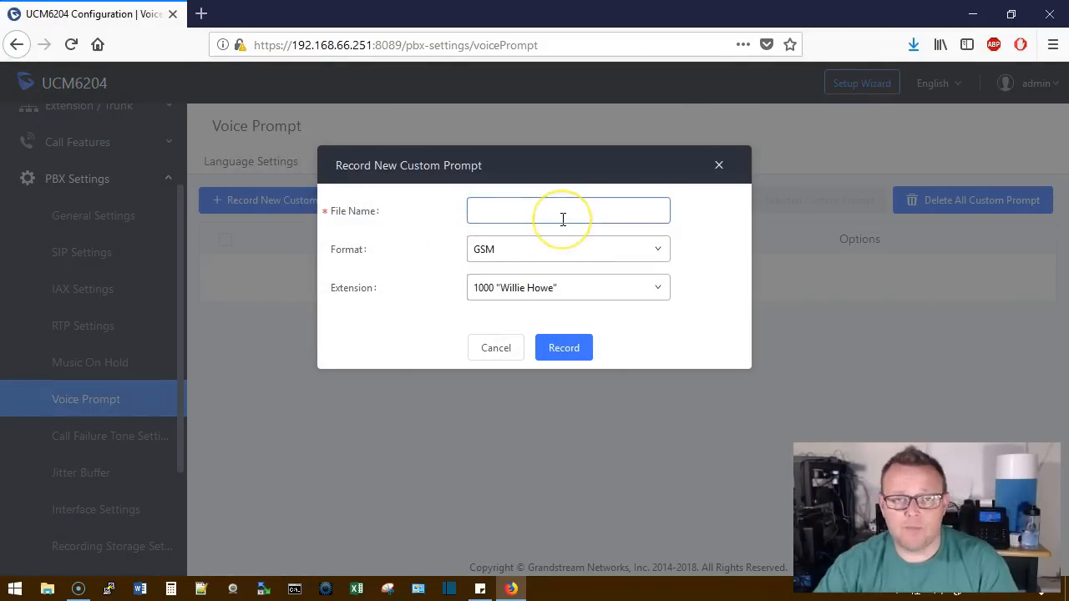
{"action": "left_click", "coordinate": [568, 211]}
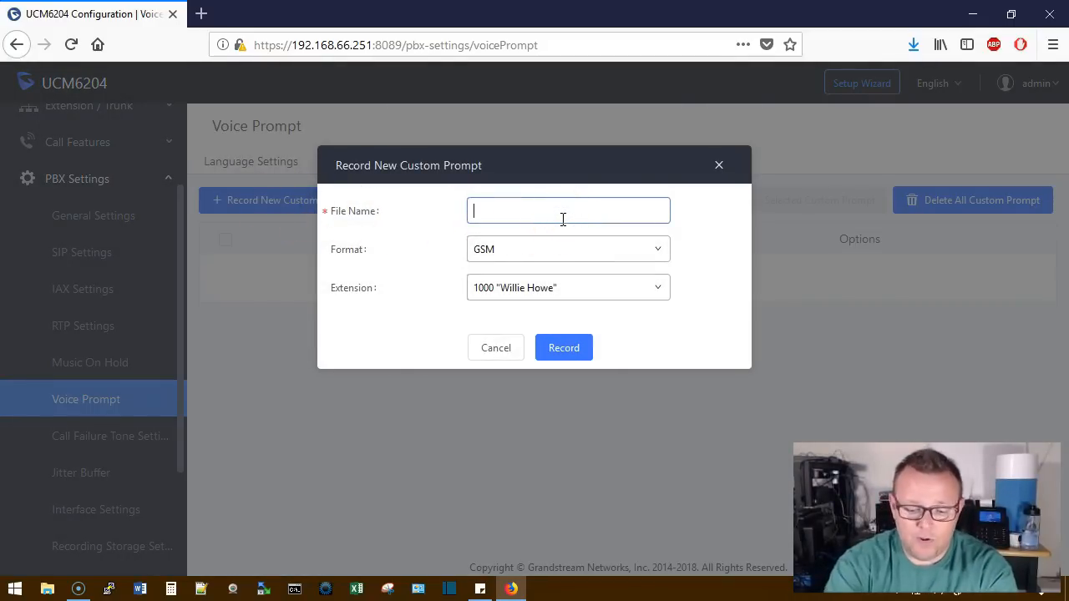
{"action": "type", "text": "IVR-1"}
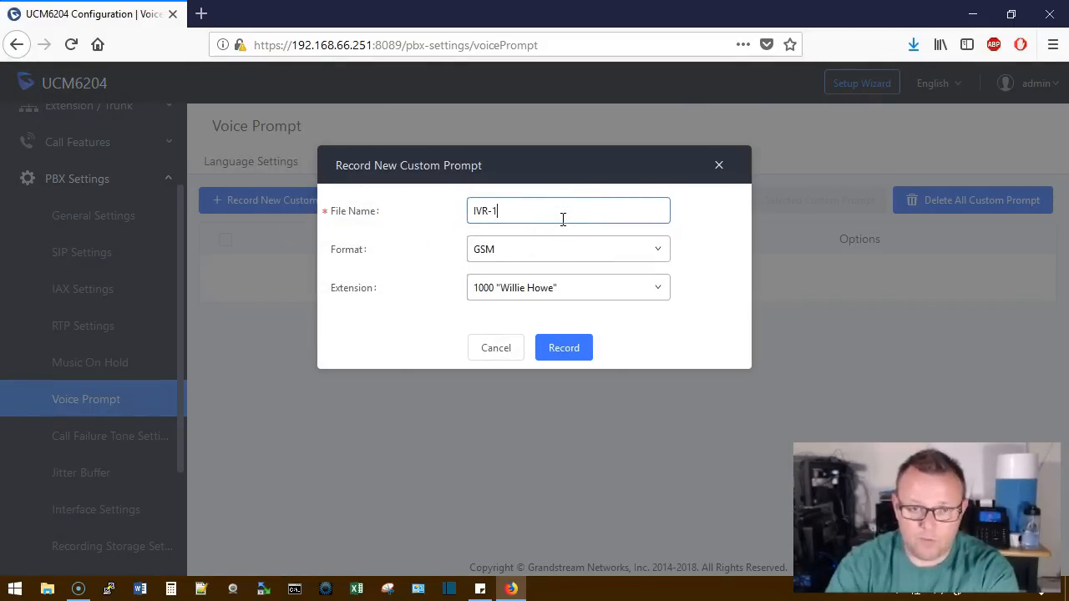
{"action": "left_click", "coordinate": [568, 249]}
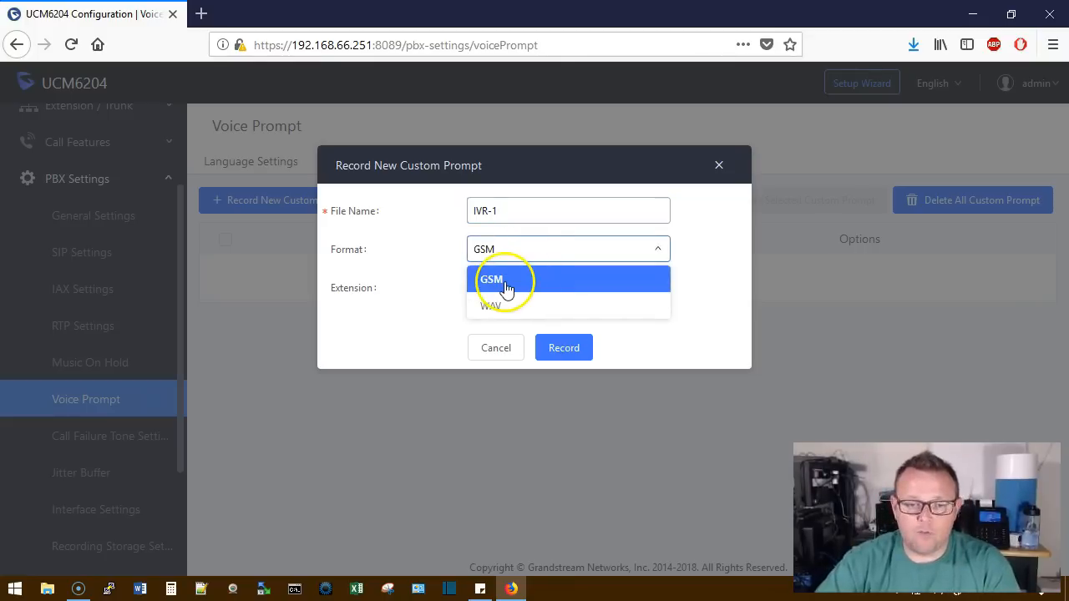
{"action": "left_click", "coordinate": [491, 279]}
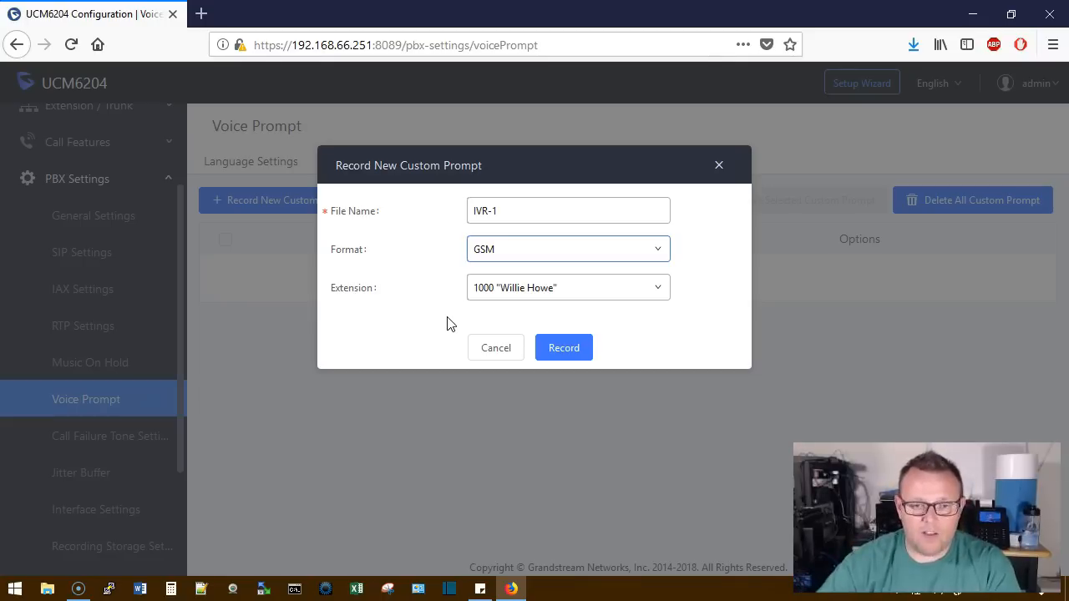
{"action": "left_click", "coordinate": [567, 287]}
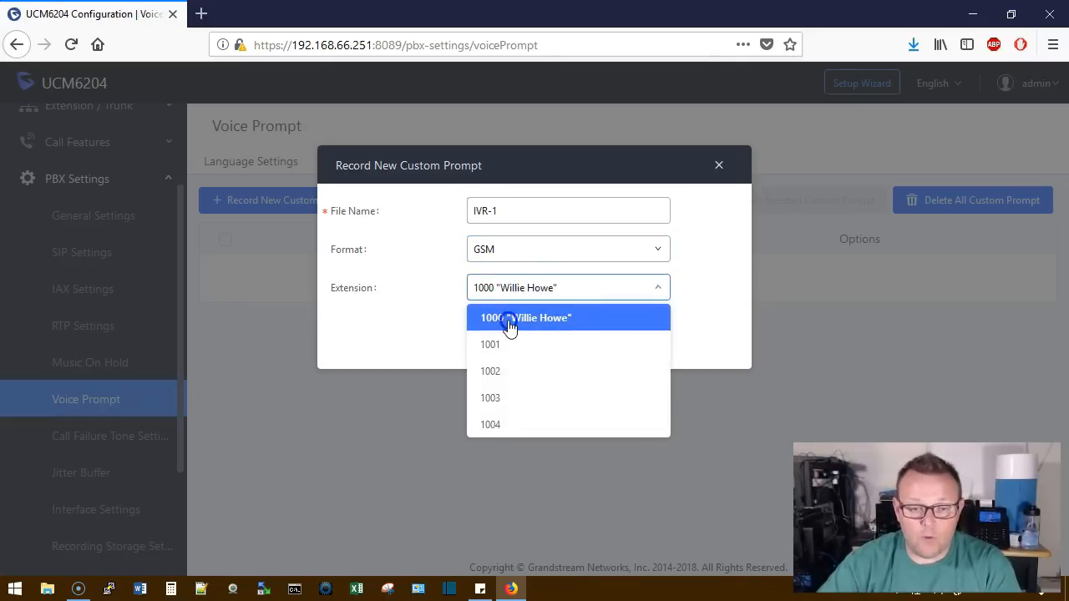
{"action": "left_click", "coordinate": [525, 317]}
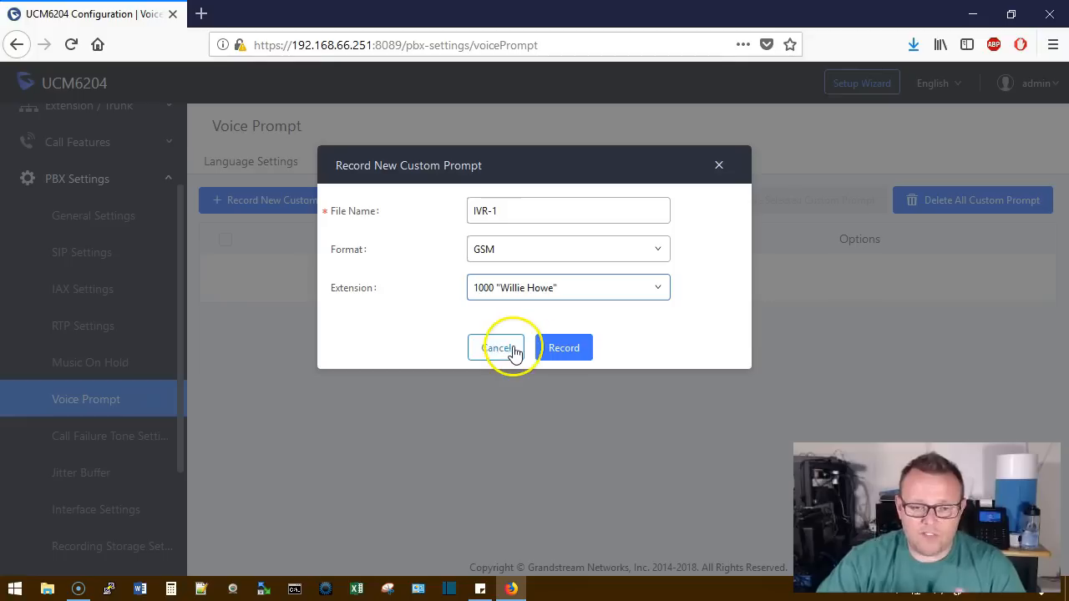
{"action": "mouse_move", "coordinate": [556, 355]}
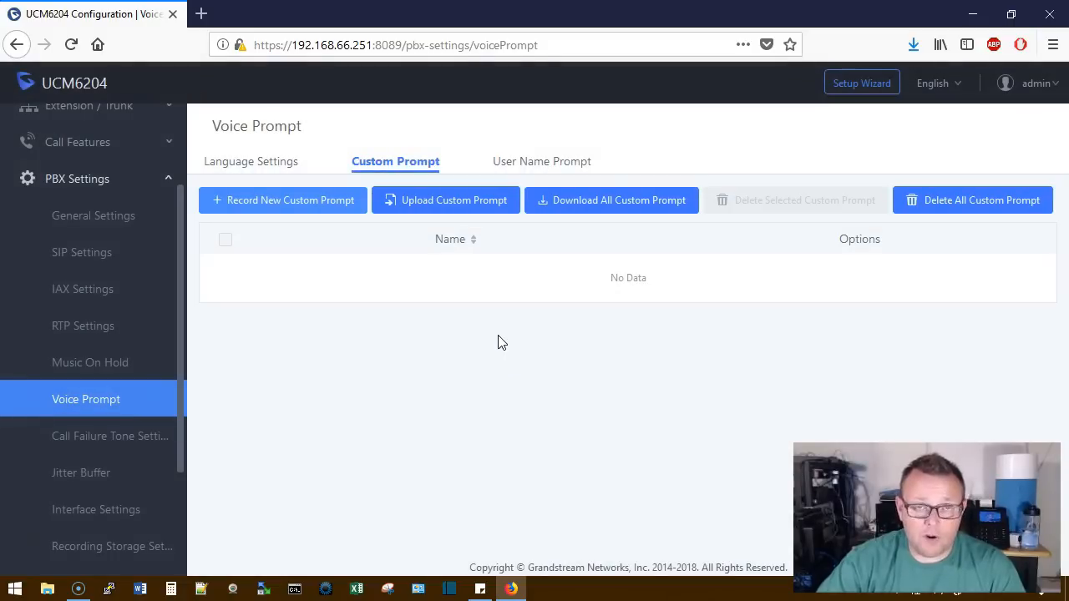
{"action": "mouse_move", "coordinate": [25, 541]}
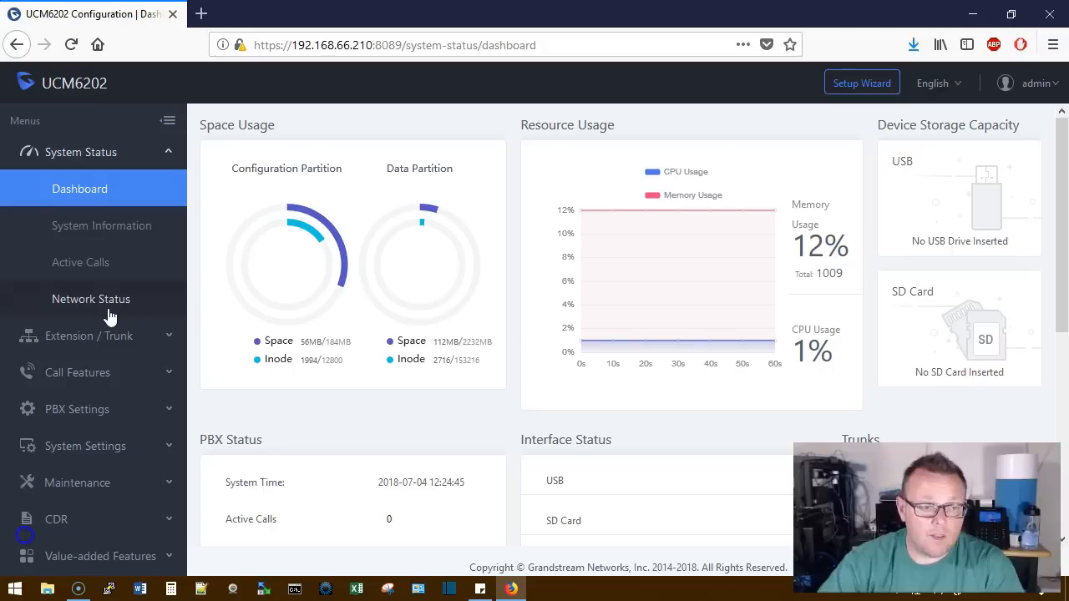
{"action": "mouse_move", "coordinate": [89, 336]}
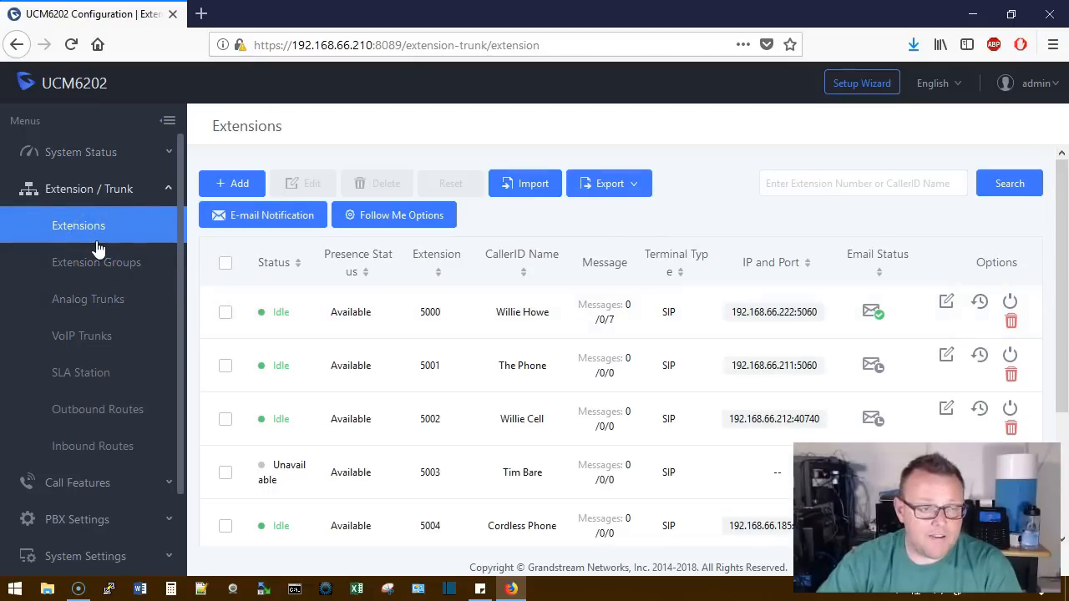
- On the UCM6202, open the Custom Prompt list showing H5.gsm and Bathroom.gsm
{"action": "left_click", "coordinate": [89, 188]}
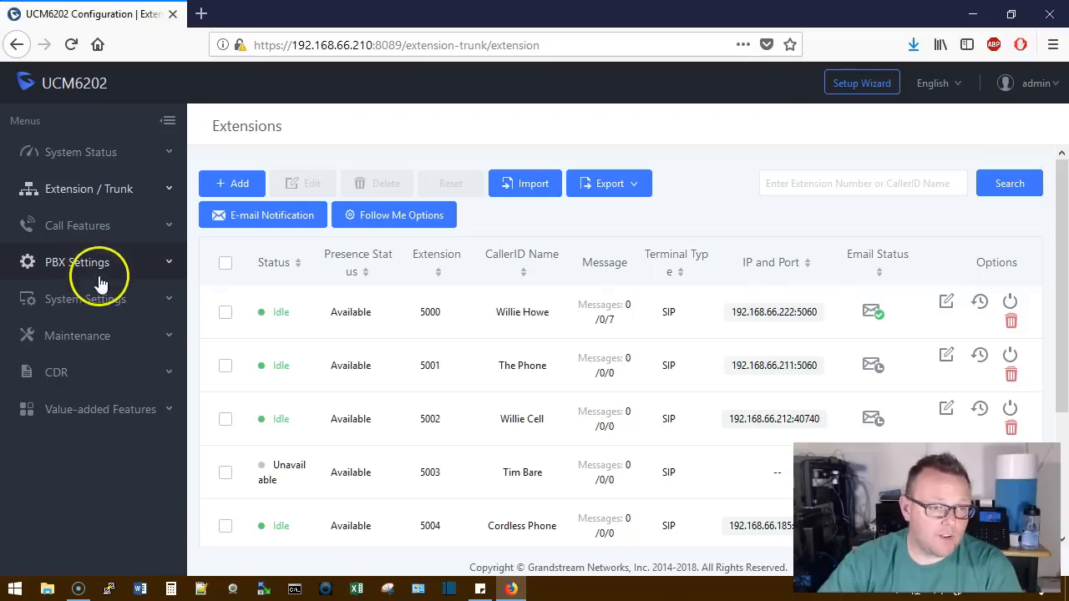
{"action": "left_click", "coordinate": [77, 262]}
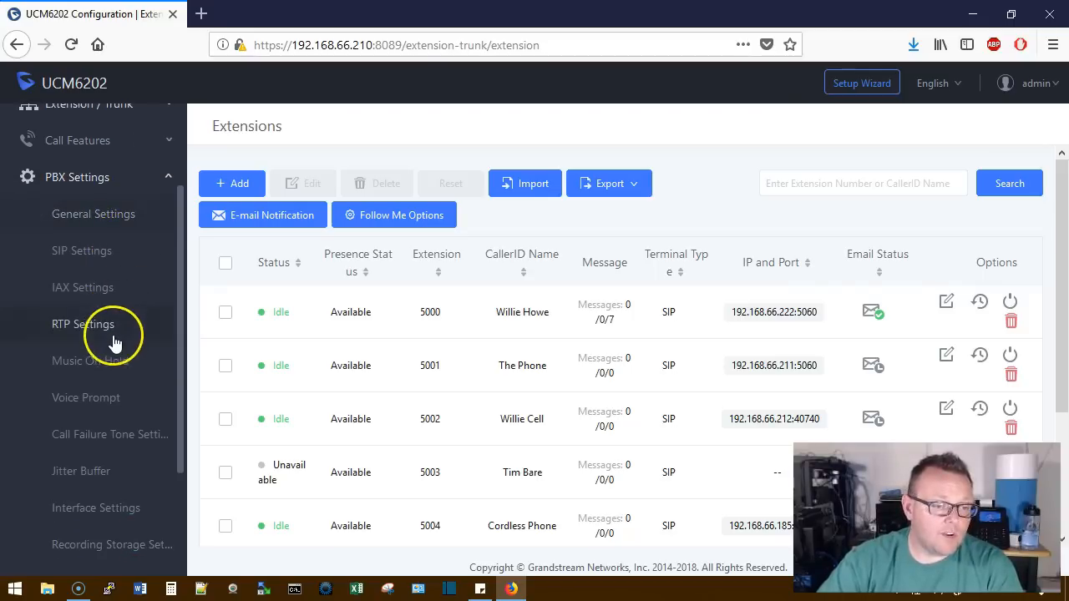
{"action": "left_click", "coordinate": [86, 397]}
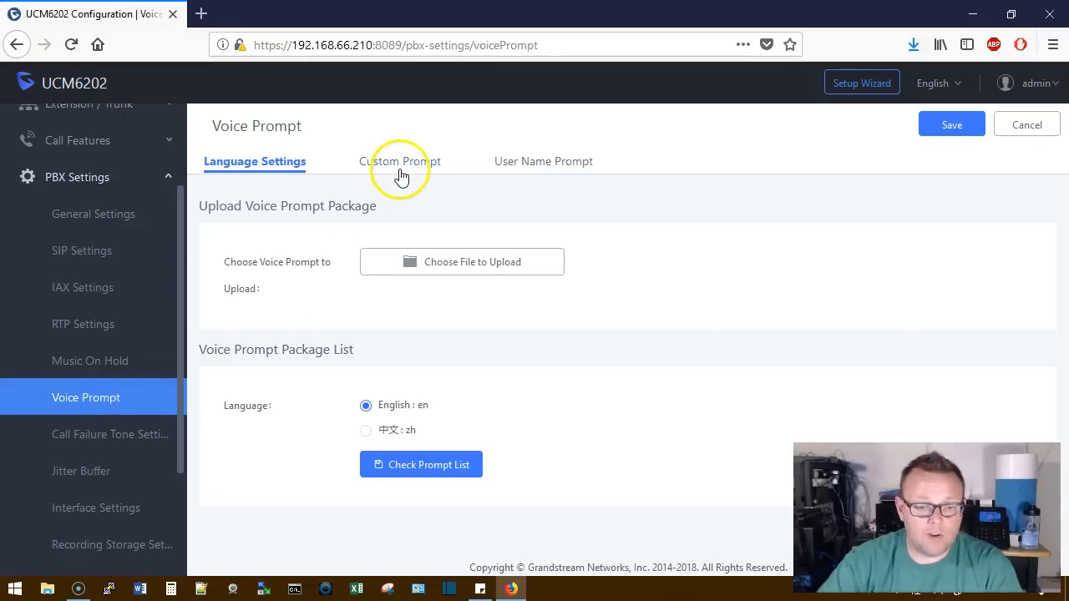
{"action": "left_click", "coordinate": [395, 161]}
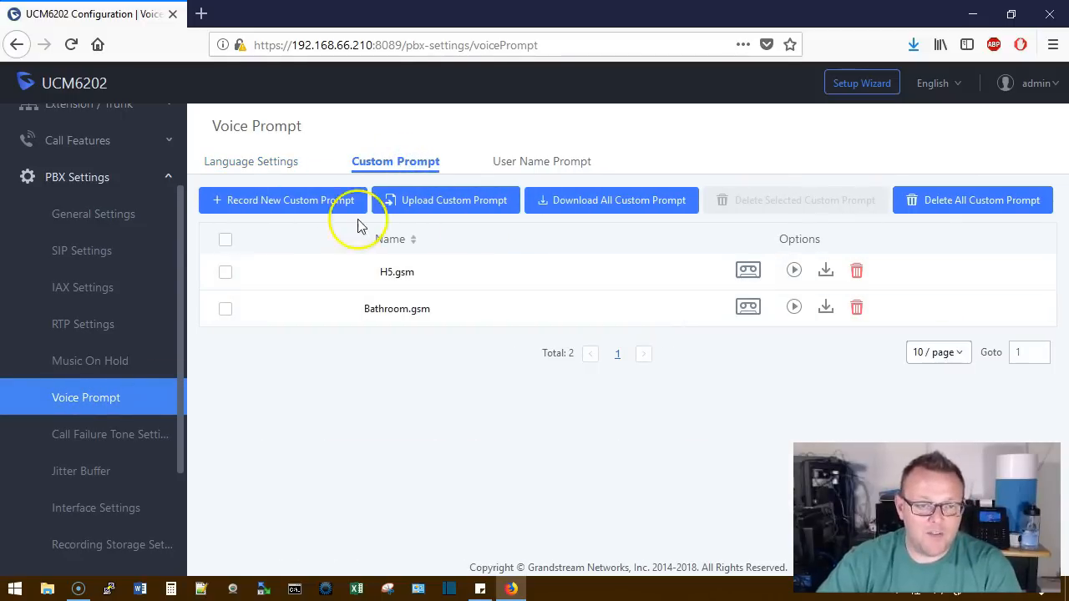
- Record custom prompt IVR-1 in GSM format by ringing extension 5000
{"action": "left_click", "coordinate": [284, 200]}
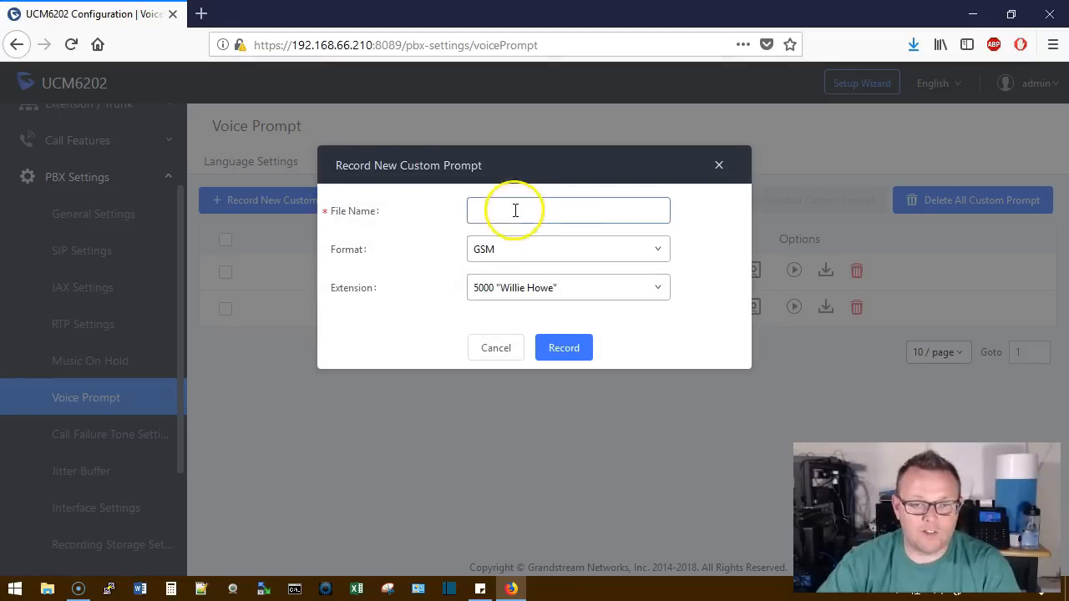
{"action": "type", "text": "IVR-1"}
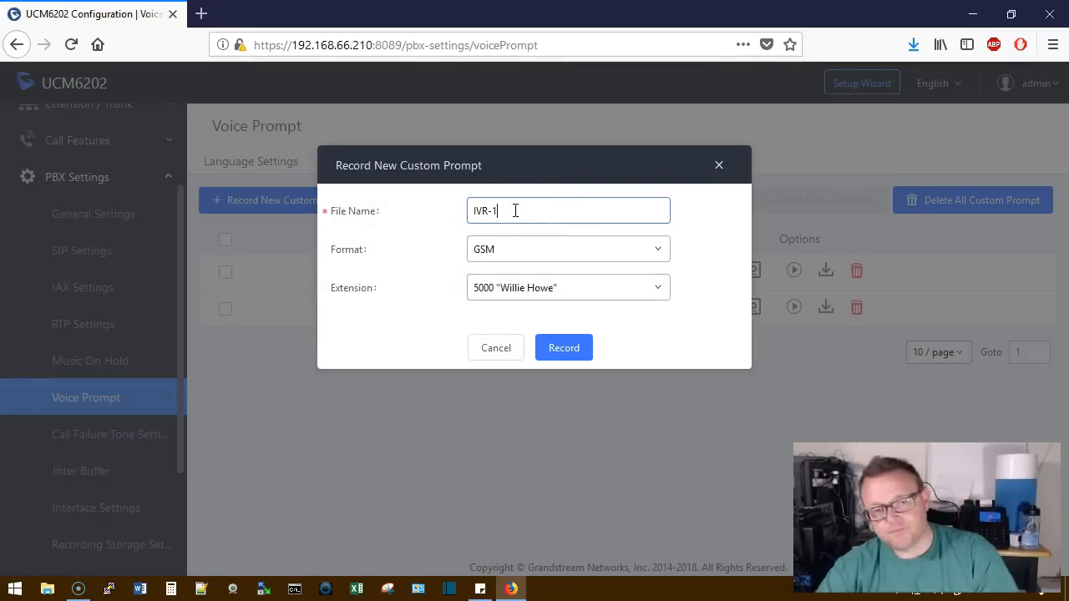
{"action": "mouse_move", "coordinate": [549, 339]}
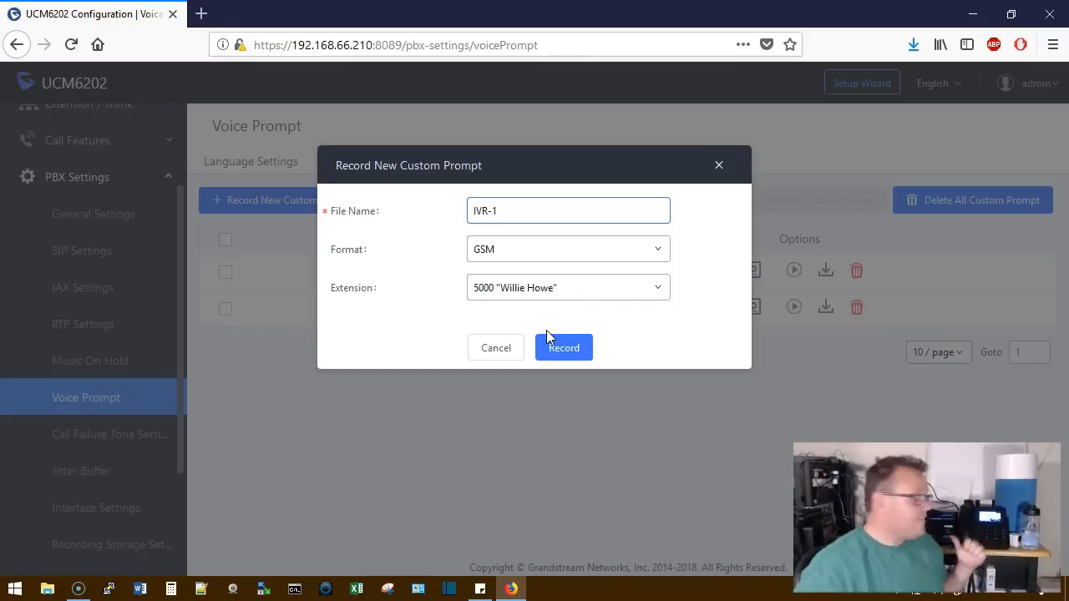
{"action": "left_click", "coordinate": [563, 347]}
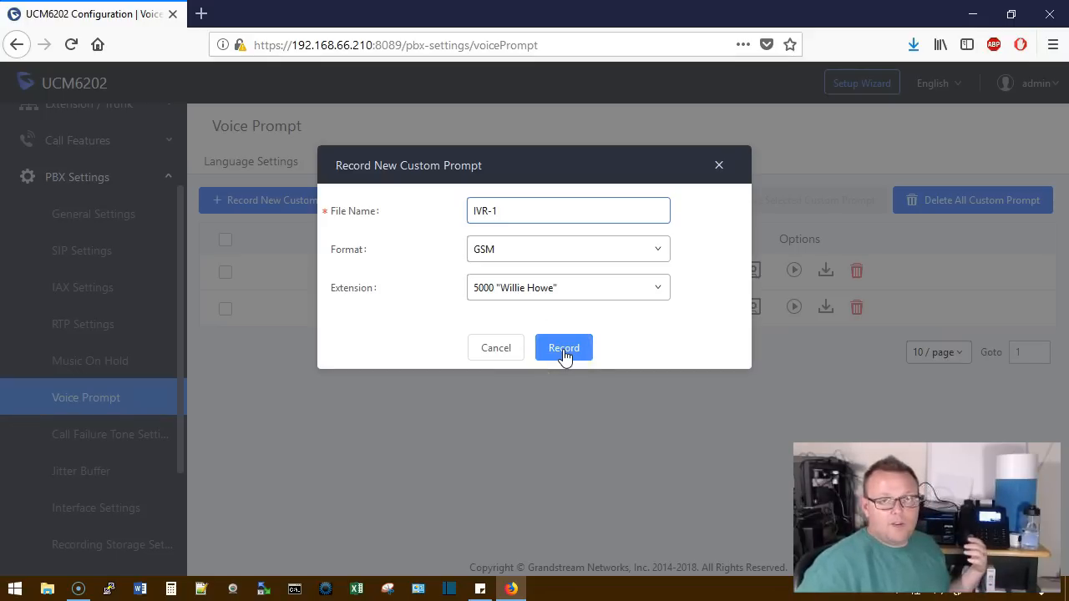
{"action": "left_click", "coordinate": [563, 347]}
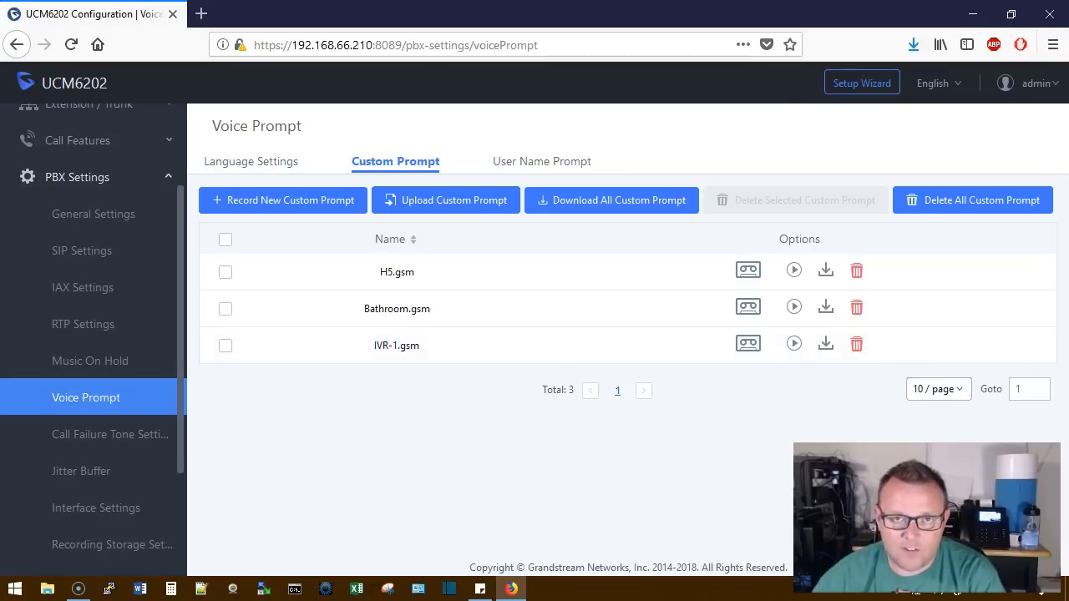
{"action": "mouse_move", "coordinate": [426, 296]}
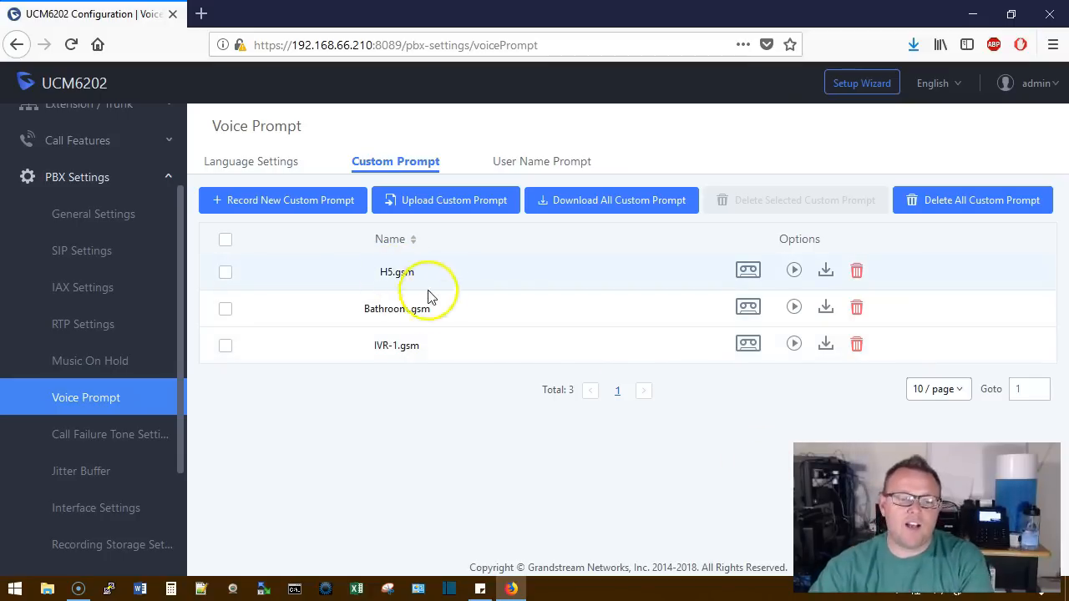